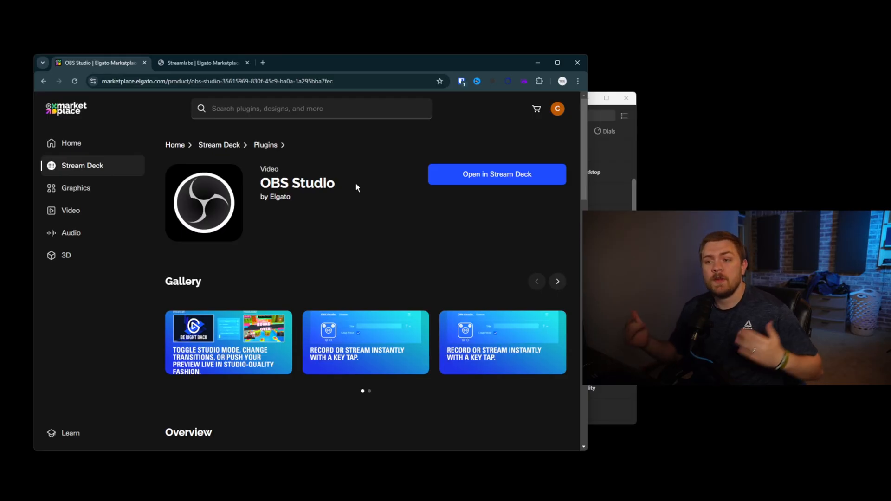
mouse_move(210, 76)
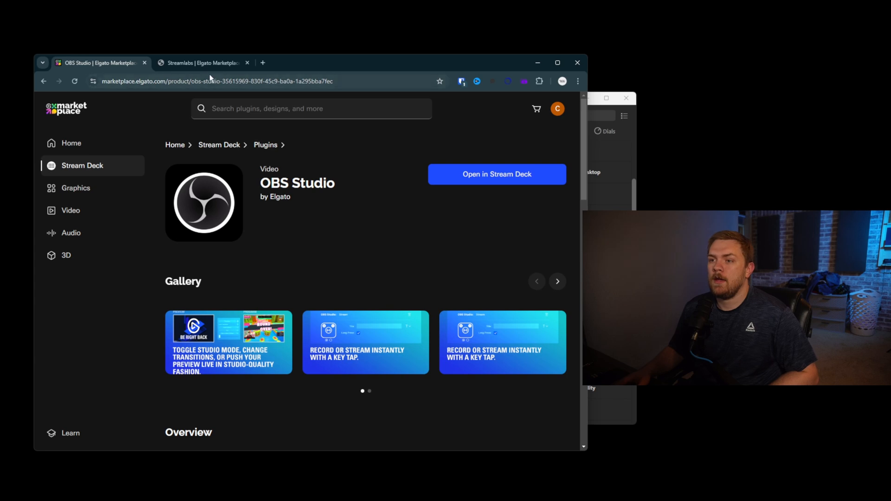
Flip between the OBS Studio and Streamlabs plugin tabs in Elgato Marketplace, ending on Streamlabs.
left_click(204, 63)
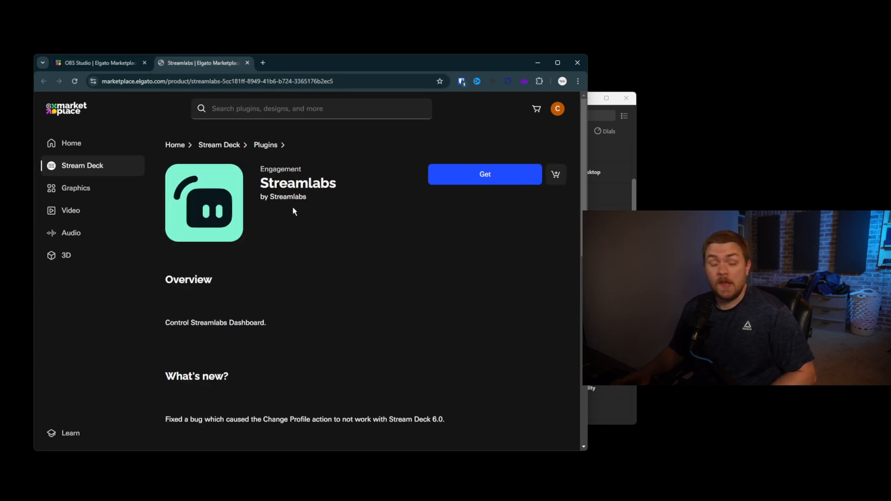
scroll("down", 3)
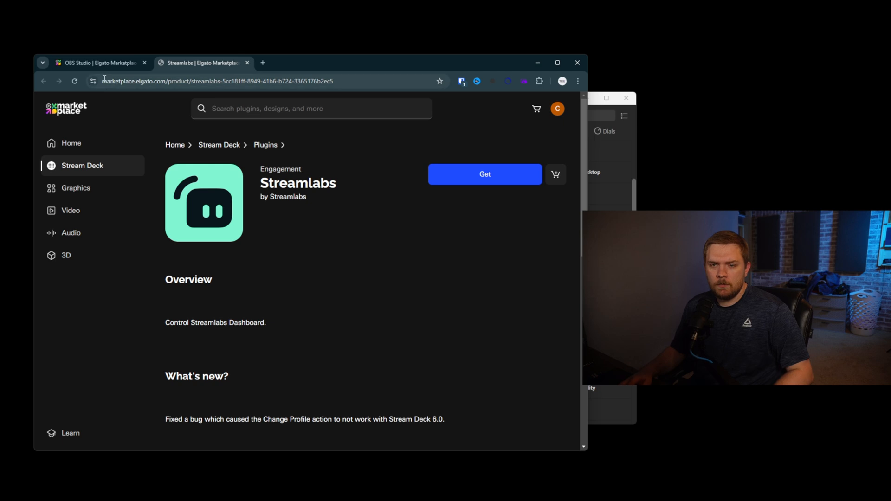
left_click(98, 63)
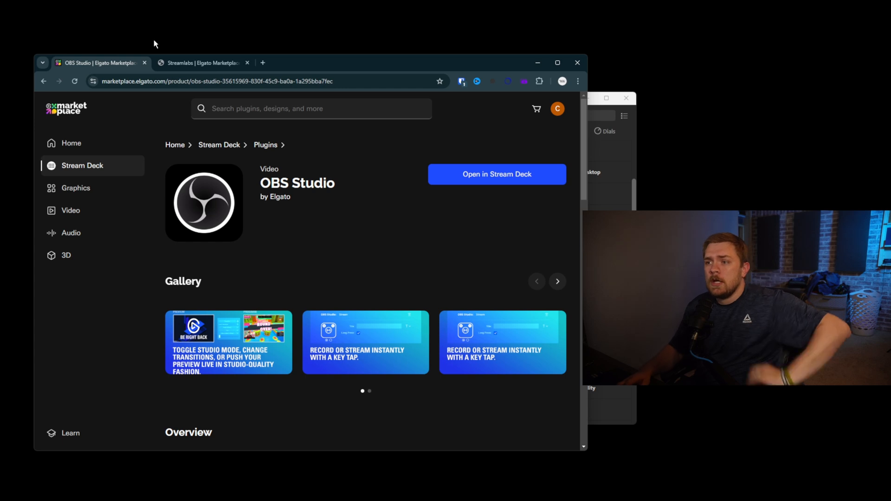
left_click(202, 63)
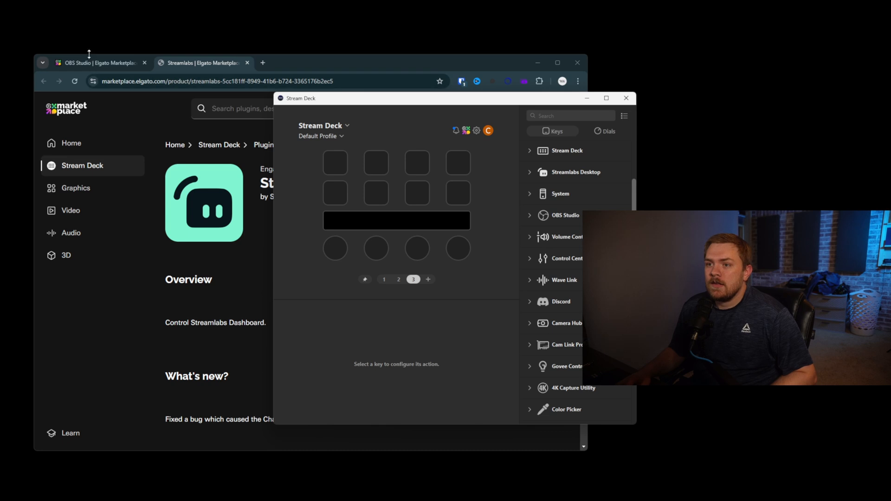
mouse_move(535, 221)
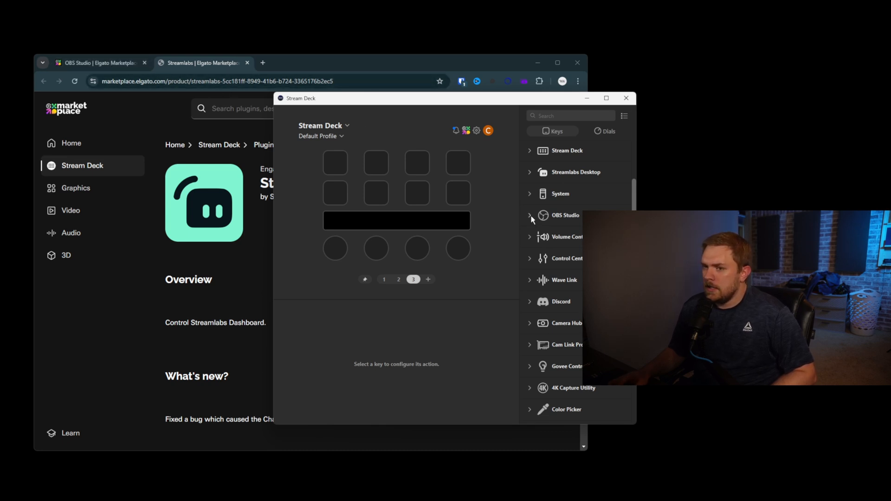
Expand OBS Studio actions and delete the Chapter Marker key to make room for Screenshot.
left_click(529, 215)
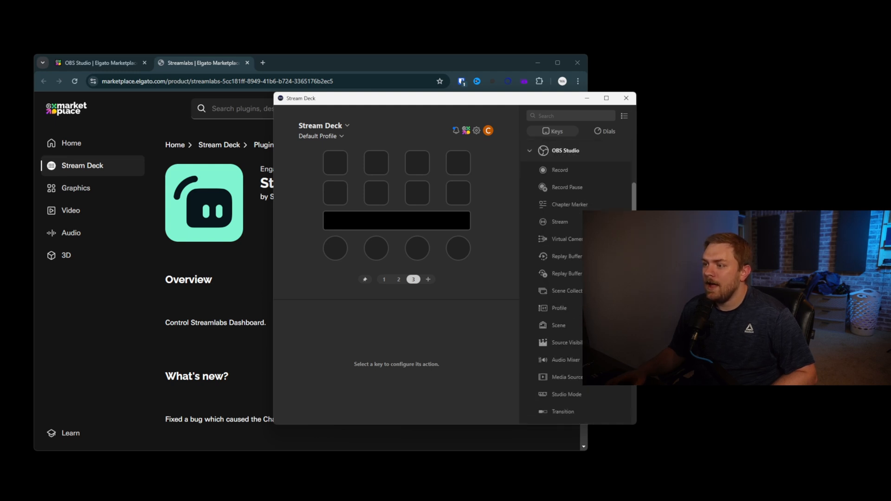
mouse_move(568, 169)
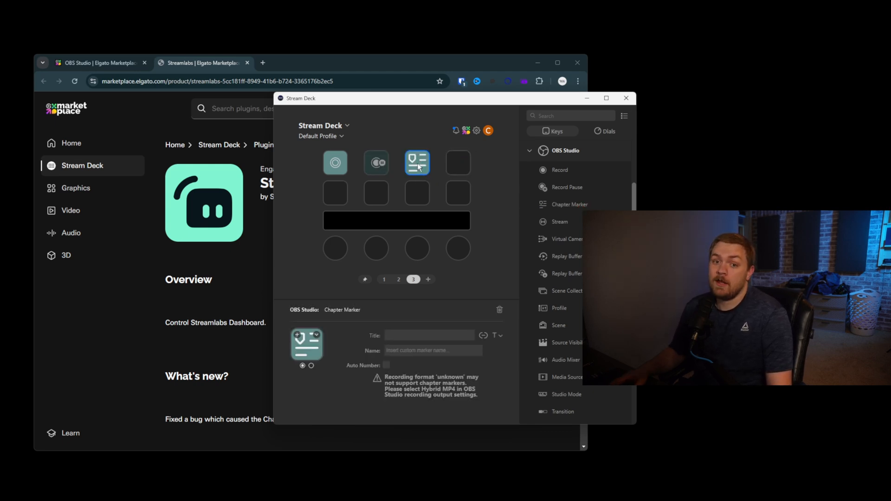
right_click(417, 163)
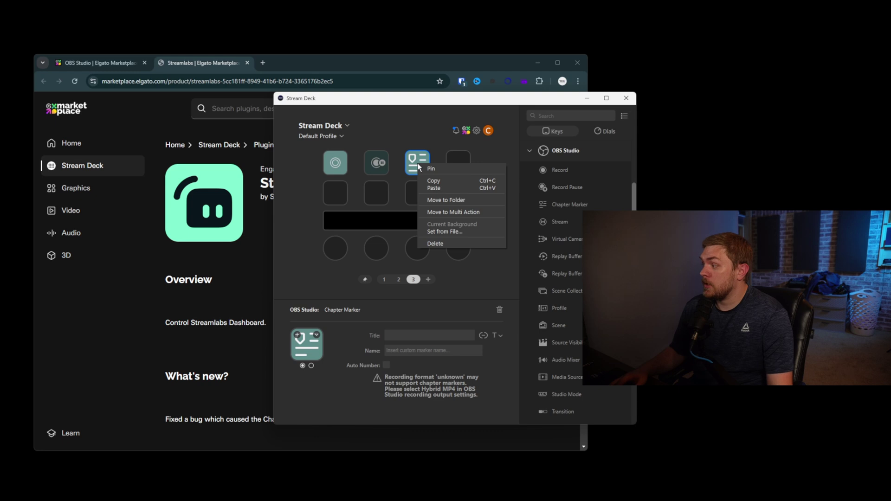
mouse_move(443, 243)
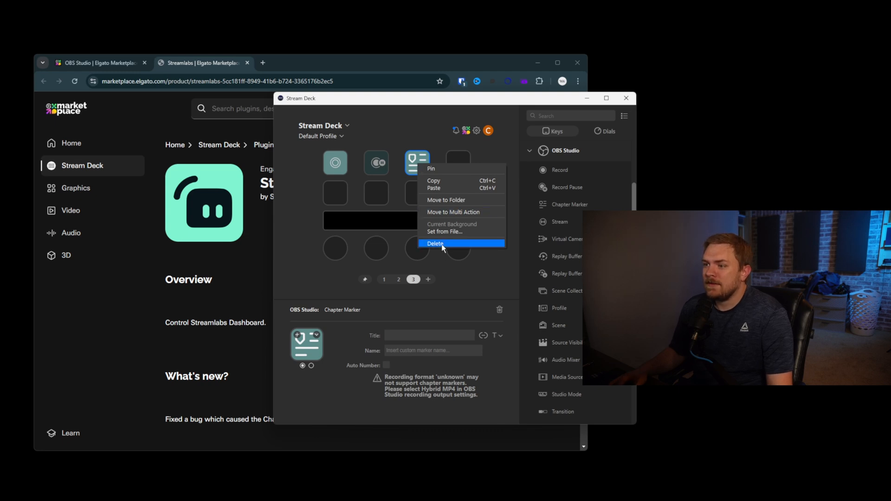
left_click(436, 243)
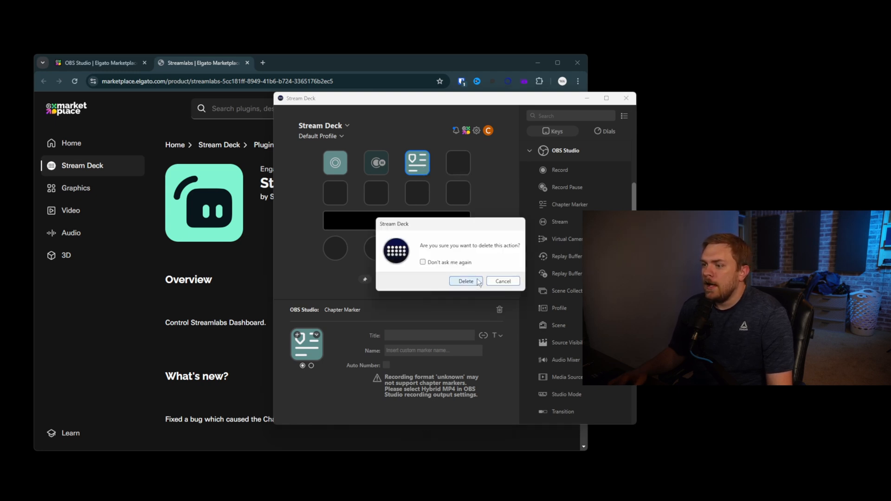
left_click(466, 281)
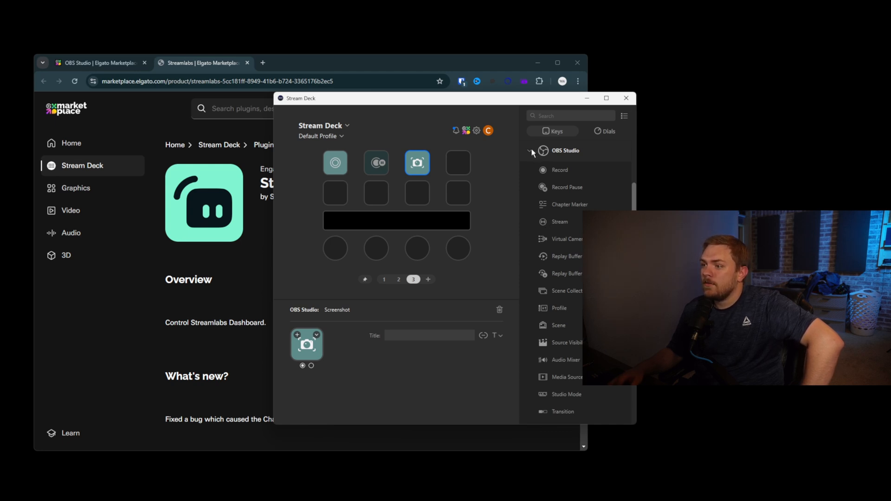
Clear an OBS key and place Streamlabs Desktop Mixer Audio and Record keys beside Scene, then collapse the list.
right_click(417, 162)
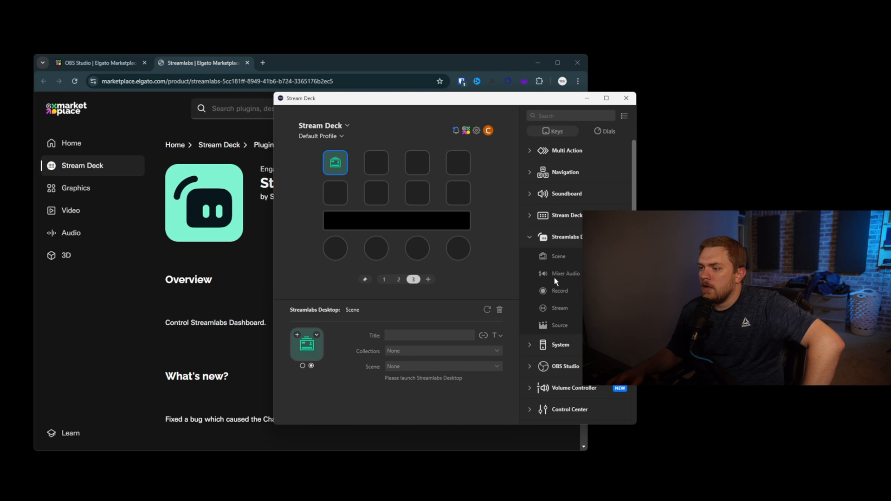
left_click_drag(555, 273, 376, 163)
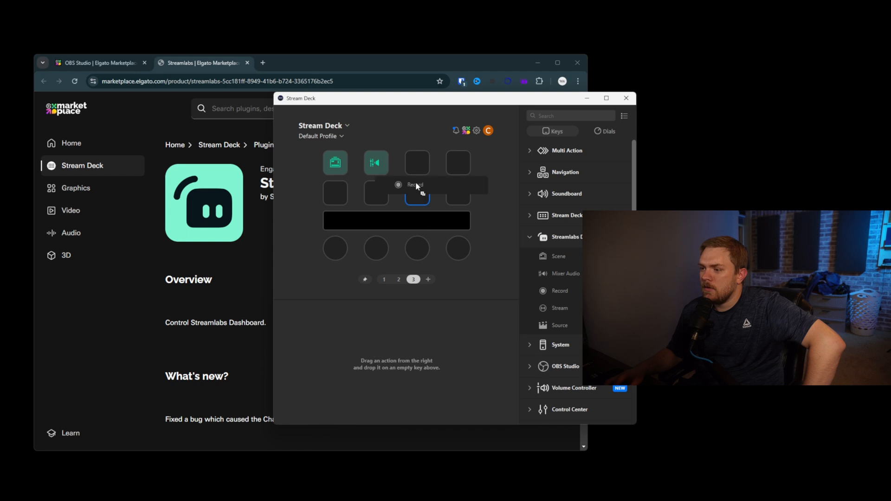
left_click_drag(559, 308, 417, 163)
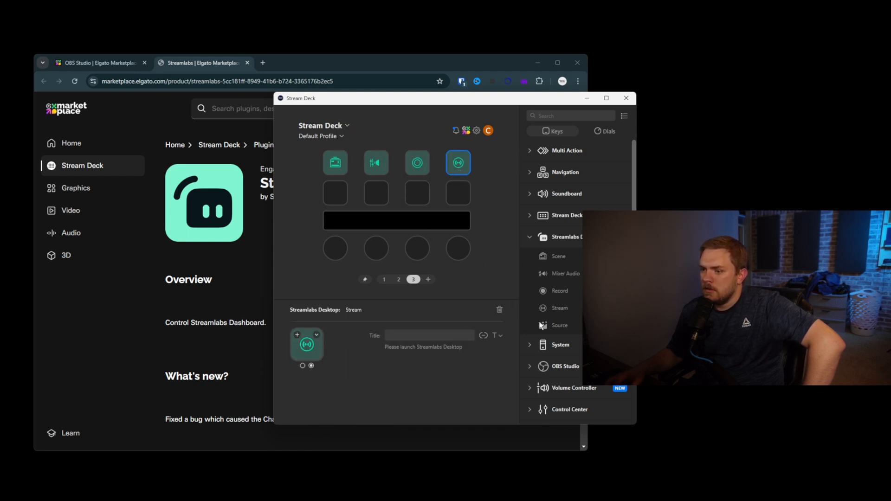
left_click(336, 193)
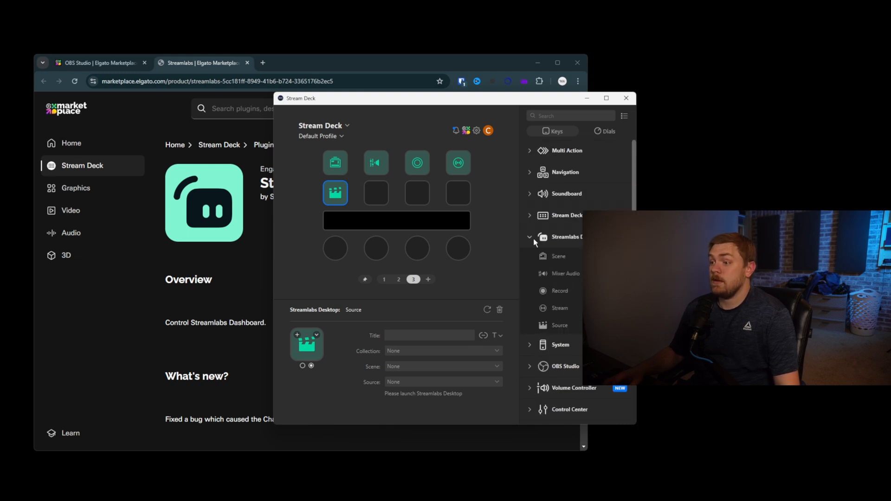
left_click(529, 237)
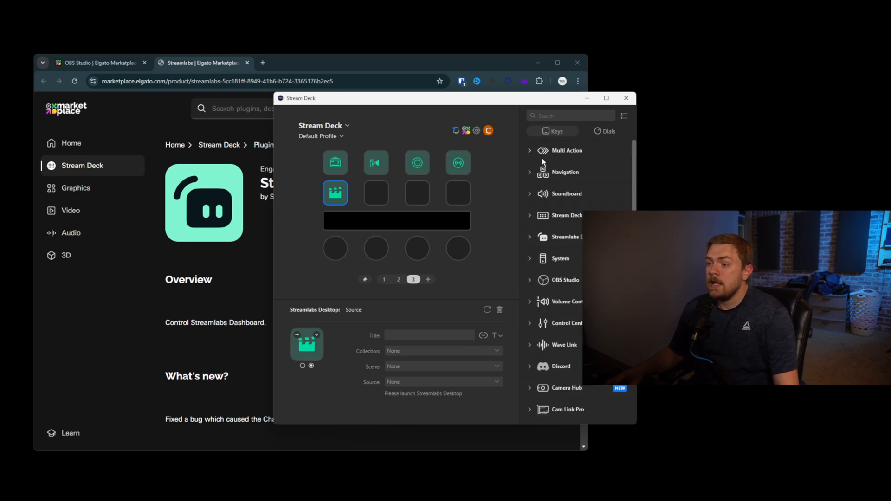
mouse_move(568, 253)
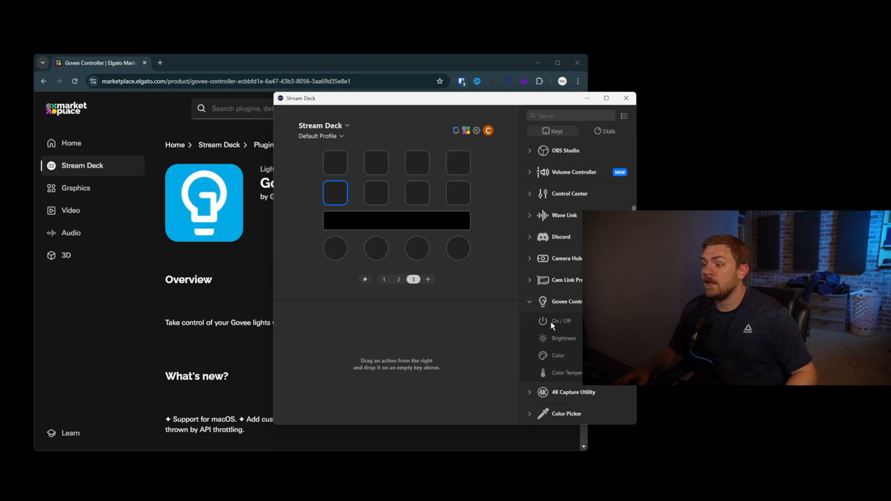
mouse_move(567, 325)
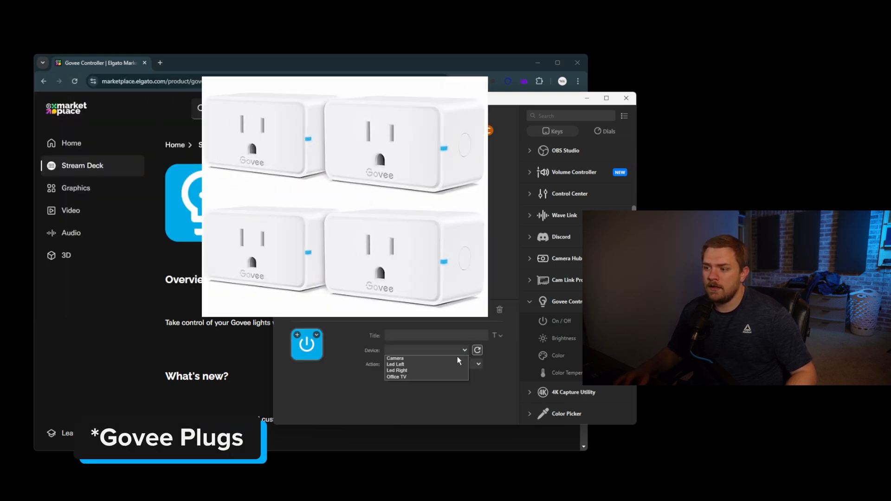
mouse_move(441, 362)
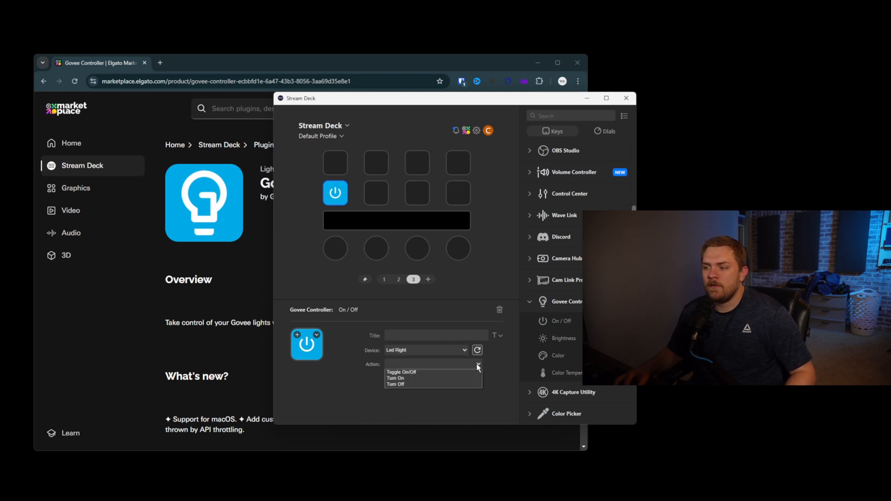
mouse_move(463, 372)
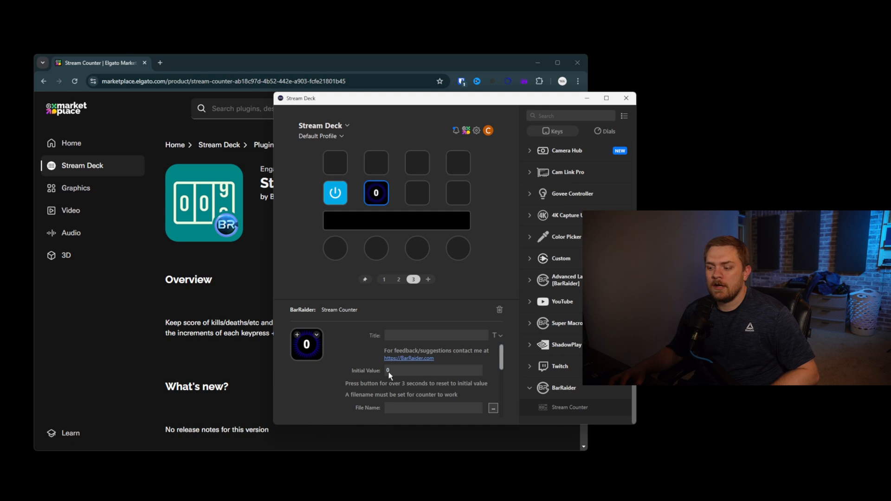
mouse_move(343, 355)
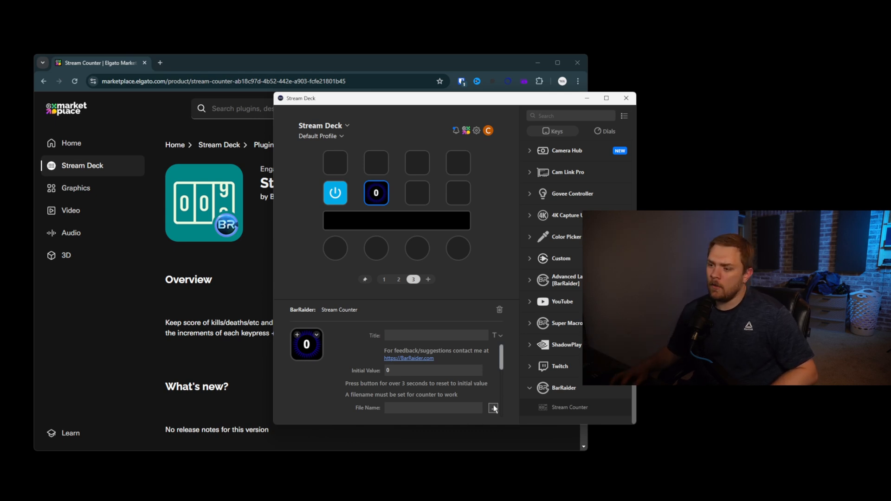
Choose a text file in Documents as the Stream Counter's save file.
left_click(493, 409)
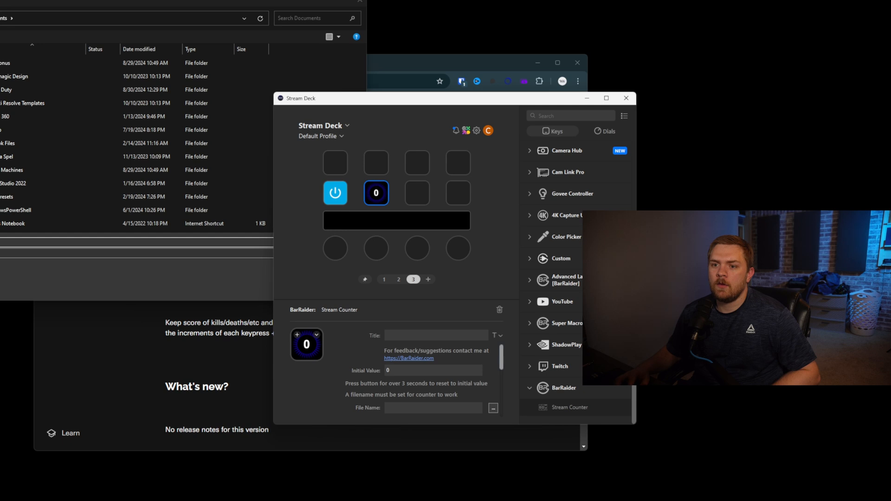
left_click(493, 408)
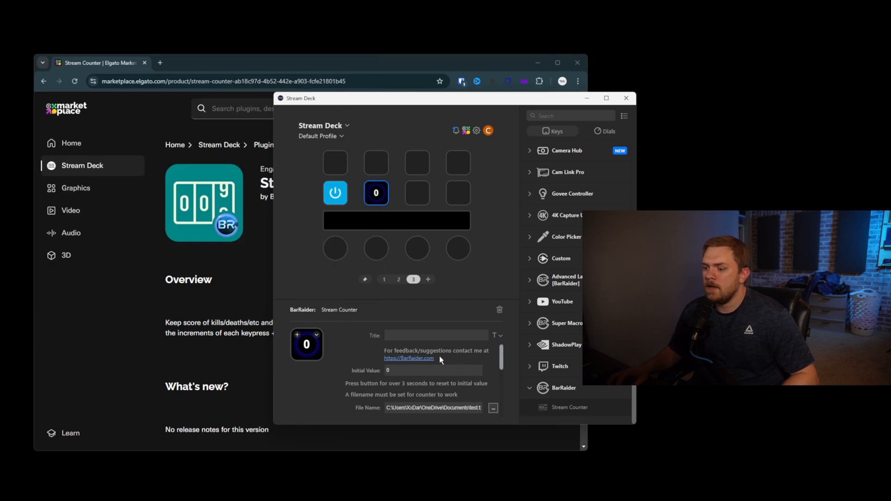
mouse_move(367, 358)
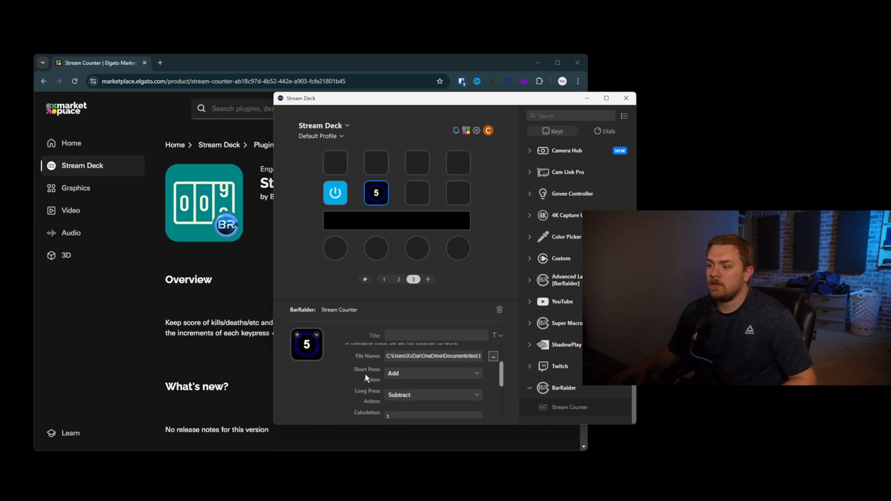
scroll("down", 3)
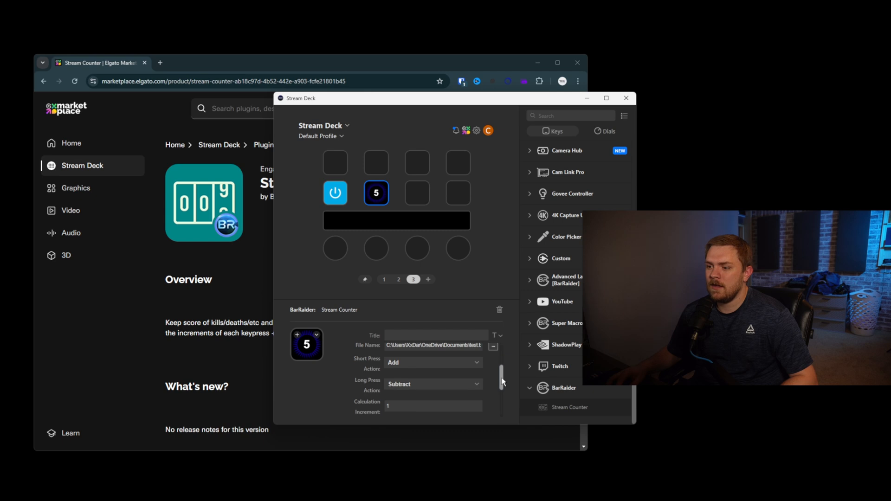
scroll("down", 3)
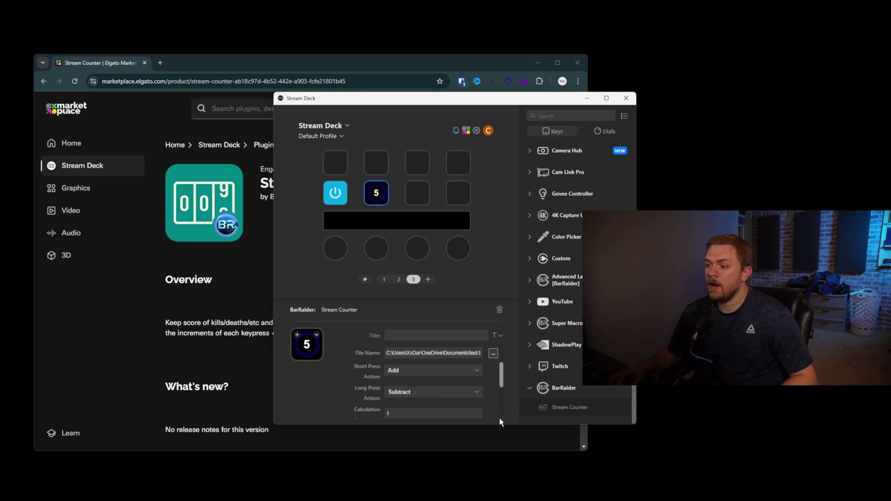
scroll("down", 3)
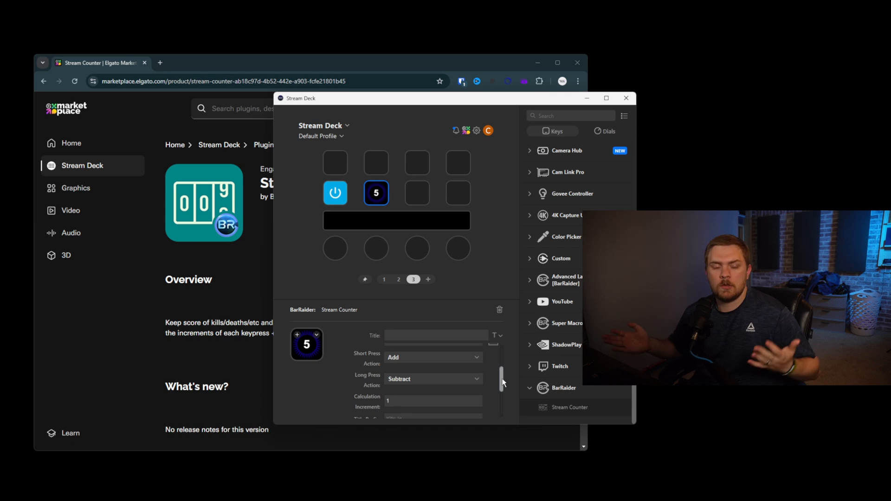
scroll("down", 3)
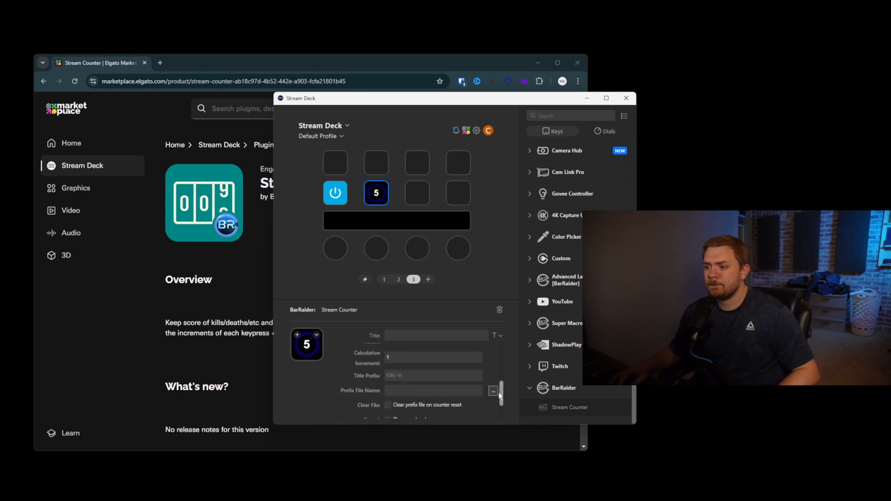
scroll("down", 3)
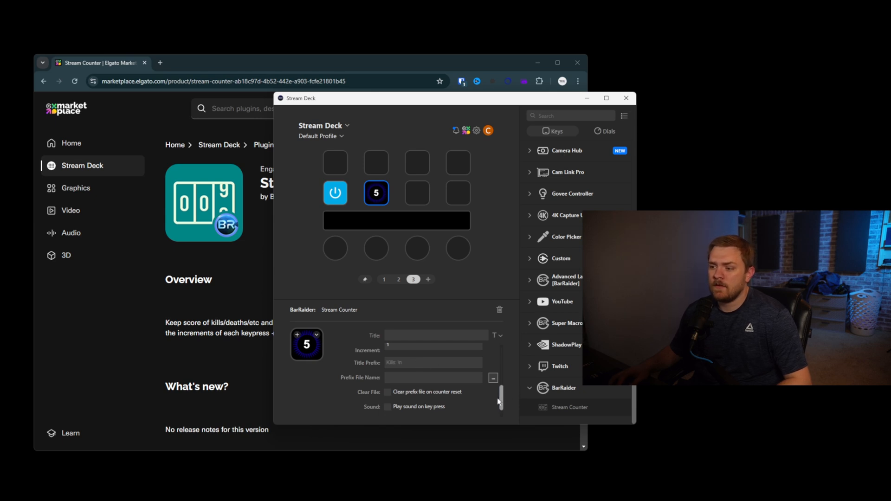
scroll("down", 3)
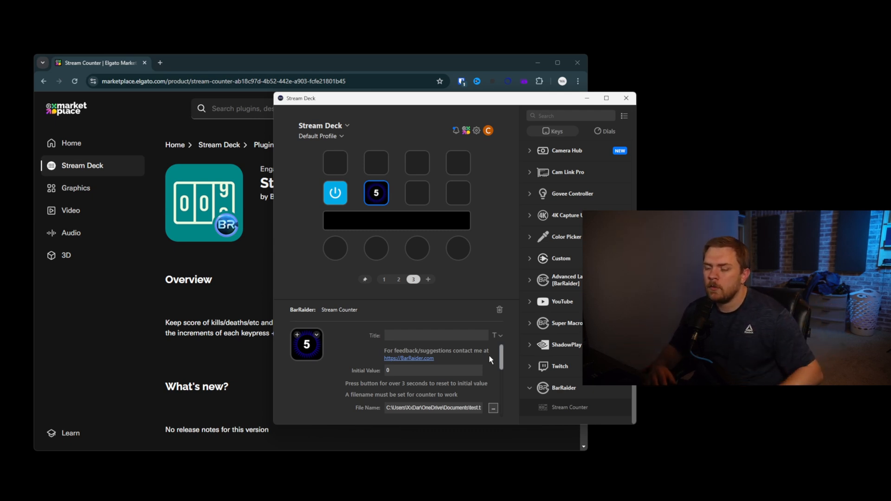
Count the Stream Counter key up to 11, then reset it to zero from its settings.
left_click(376, 193)
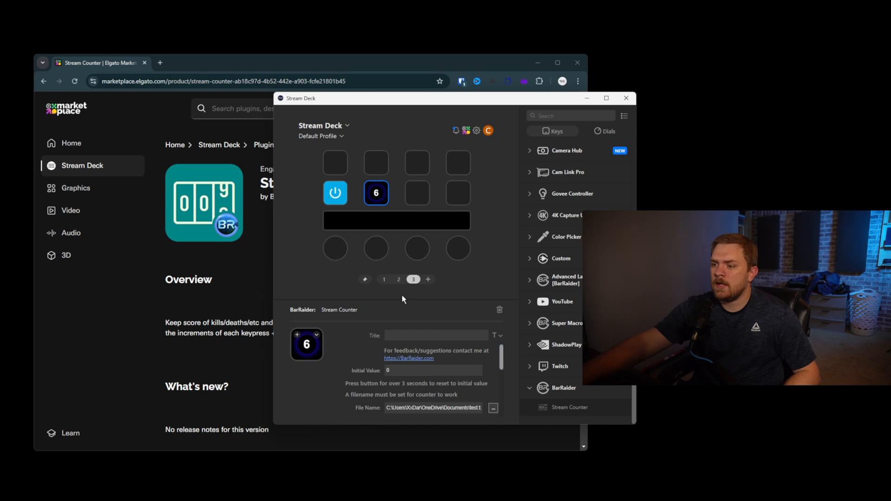
scroll("down", 3)
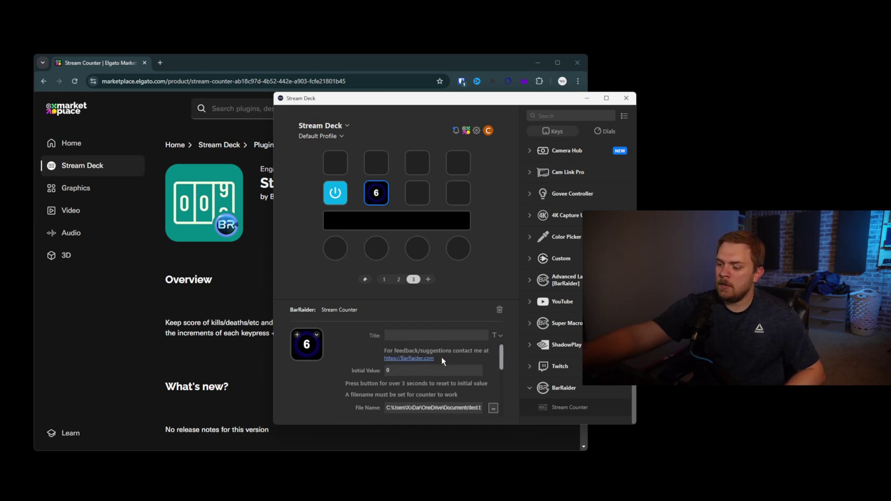
left_click(376, 193)
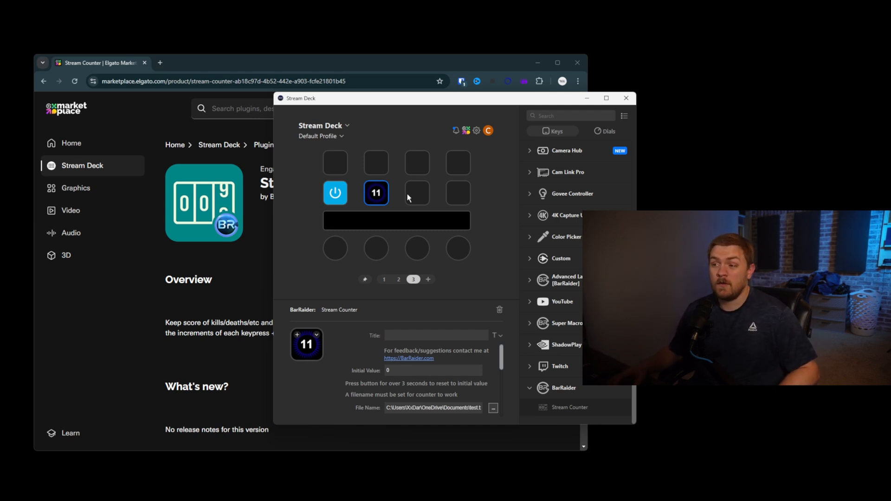
scroll("down", 3)
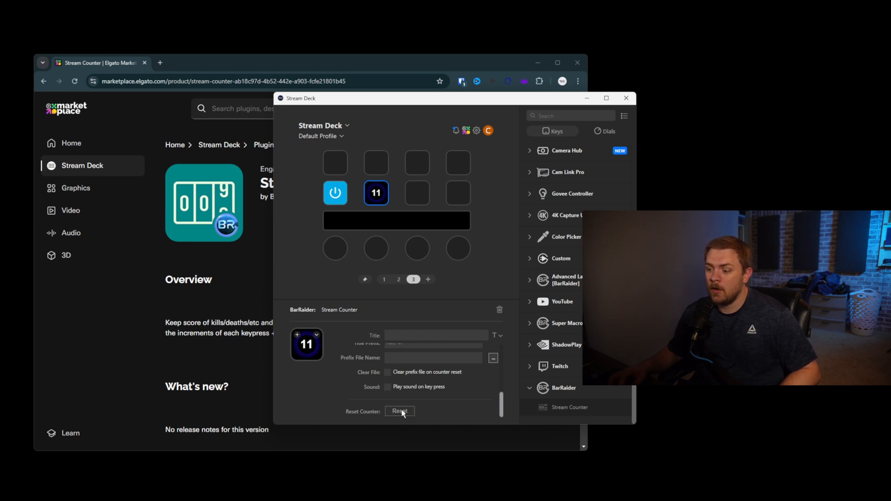
left_click(400, 411)
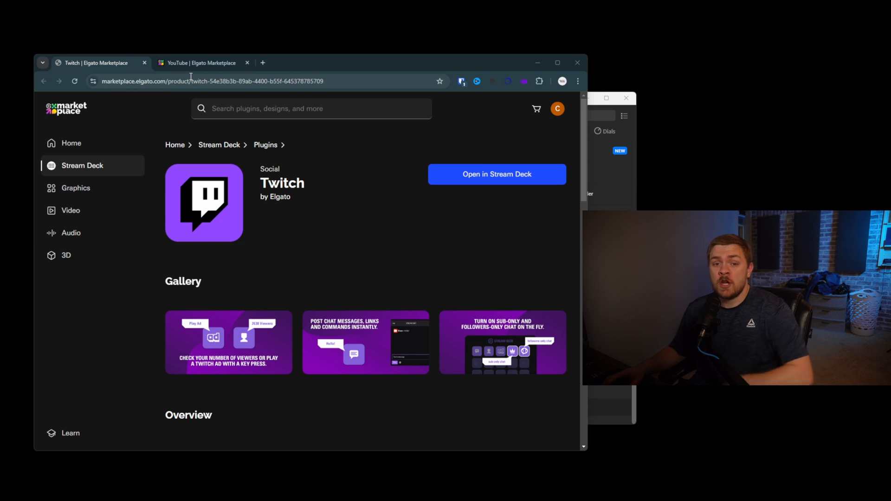
left_click(201, 64)
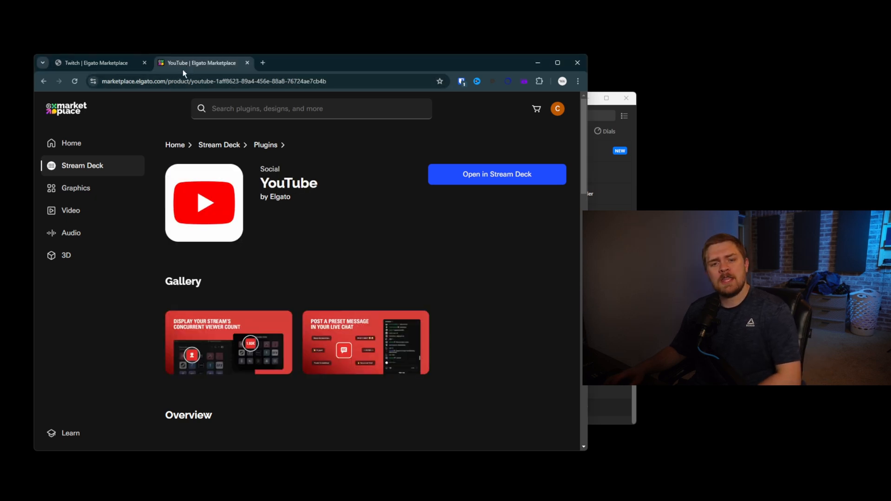
mouse_move(188, 195)
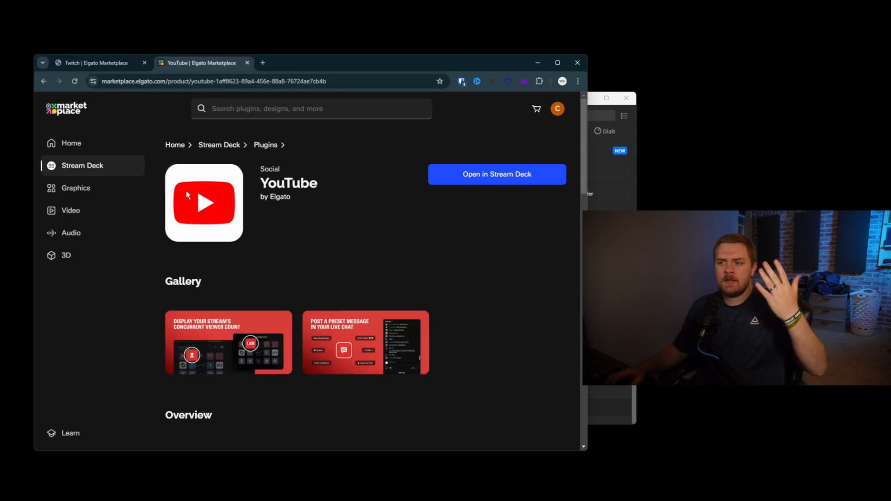
scroll("down", 3)
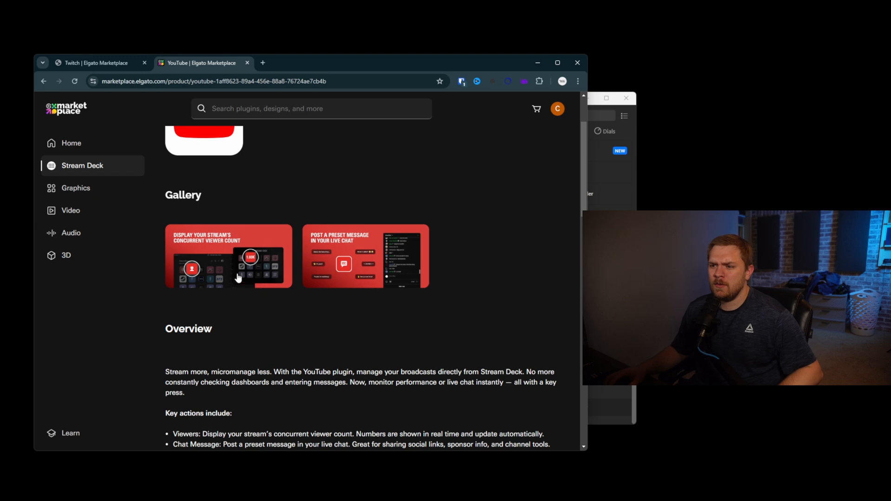
scroll("down", 3)
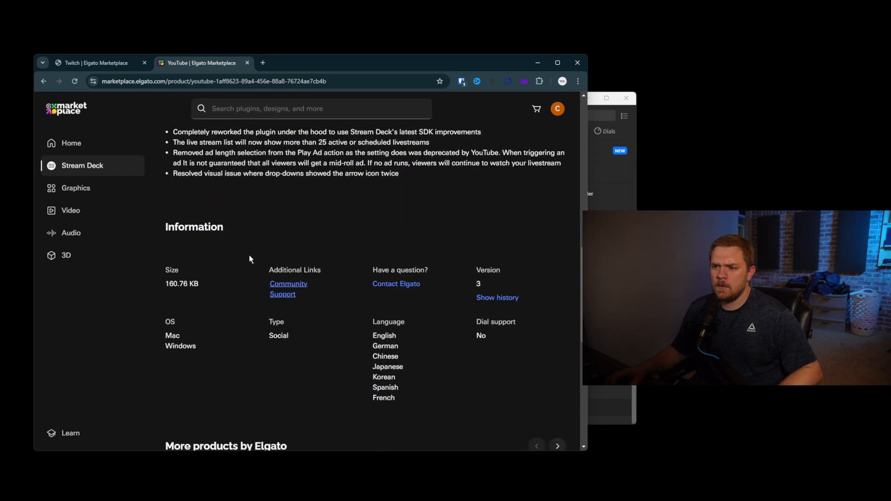
scroll("up", 3)
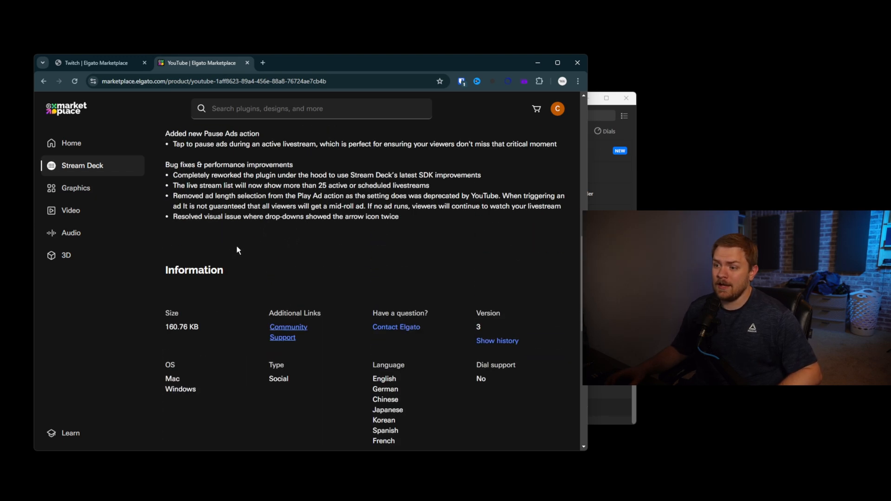
scroll("up", 3)
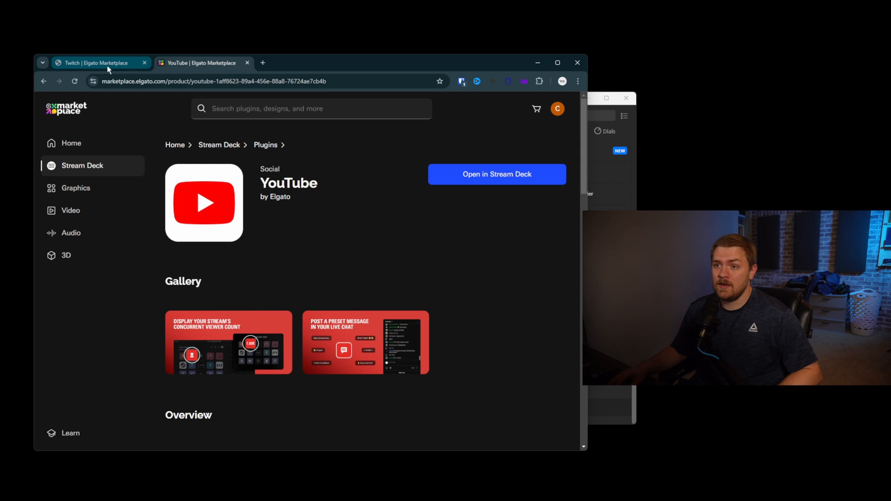
left_click(97, 63)
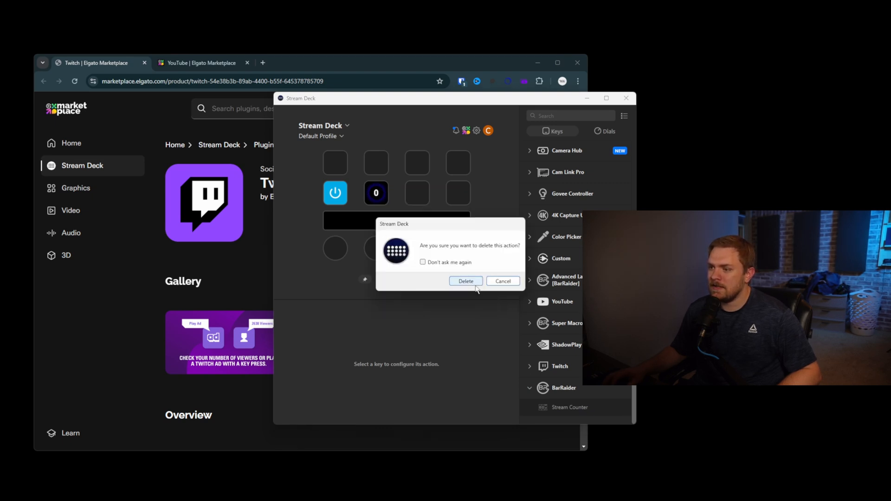
Confirm deleting the Stream Counter key and the power key, leaving the page empty.
left_click(467, 281)
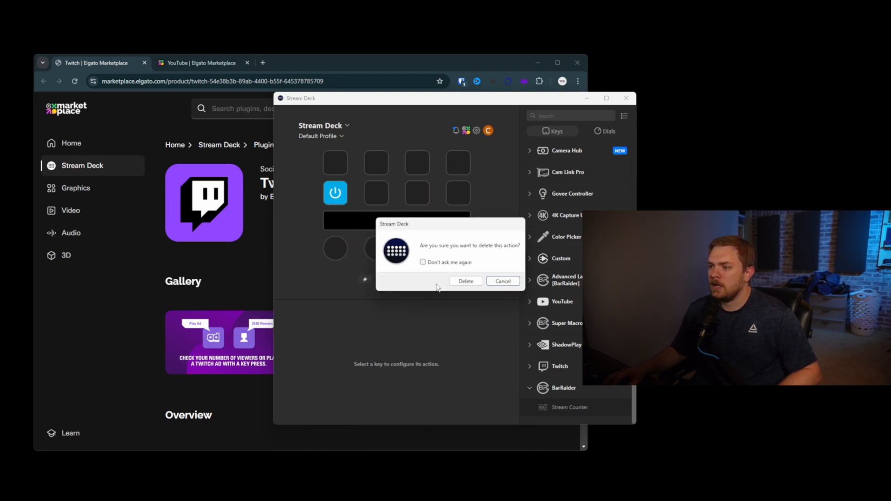
left_click(466, 280)
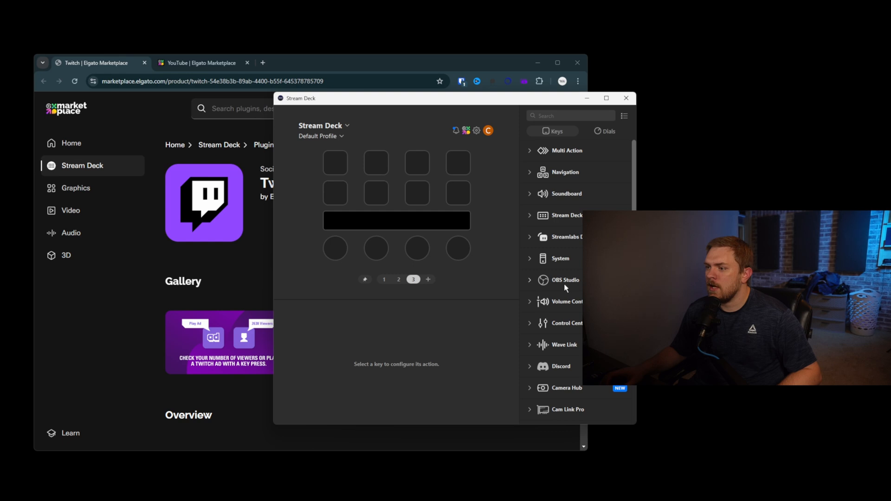
scroll("down", 3)
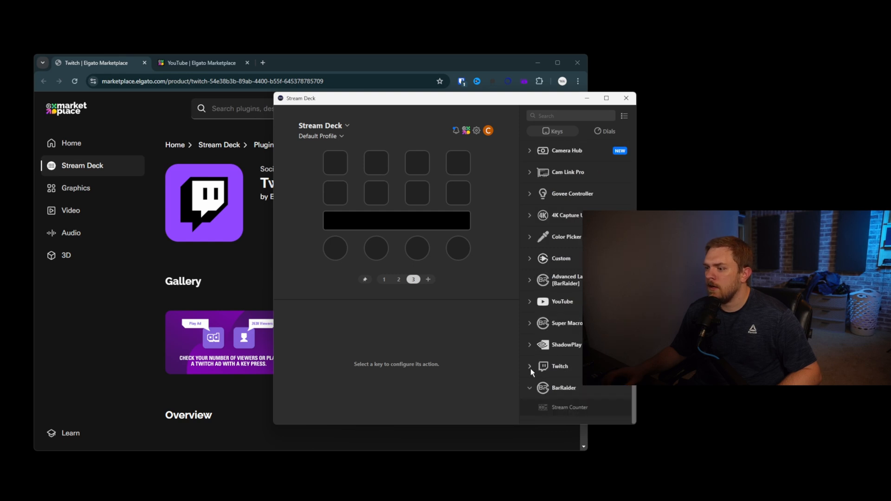
Expand Twitch actions and add a Play Ad key with its Twitch account selected.
left_click(559, 367)
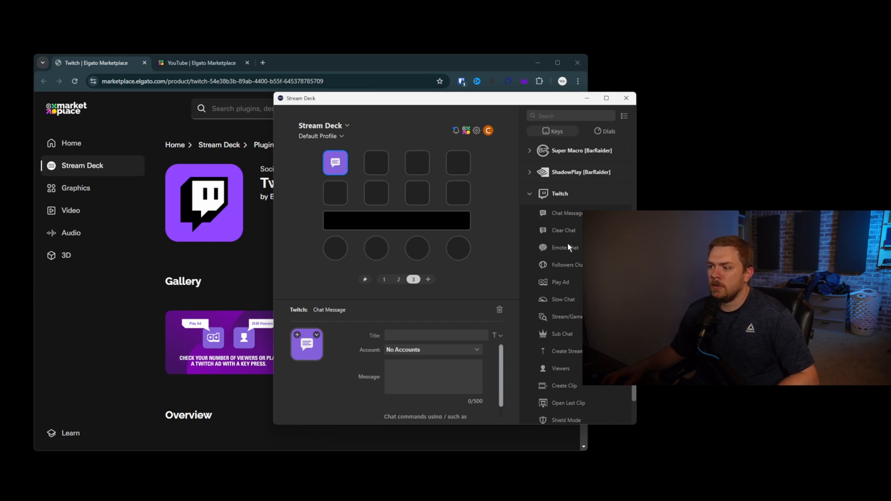
mouse_move(577, 271)
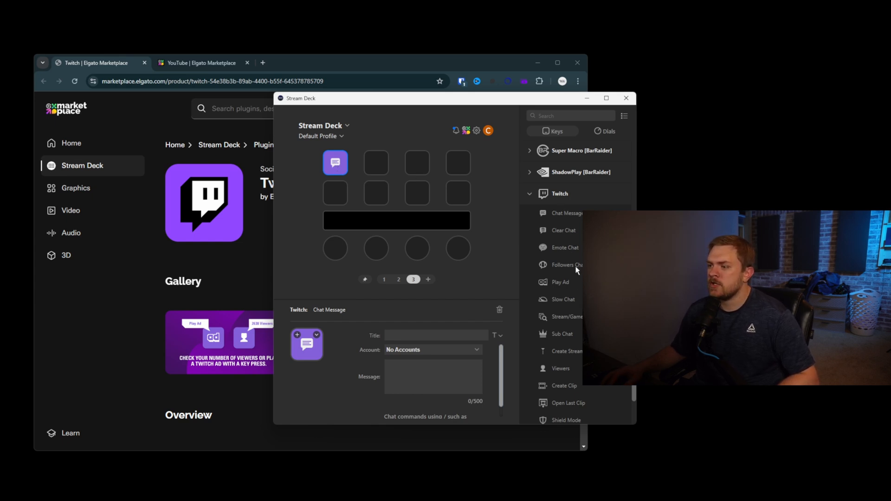
mouse_move(578, 251)
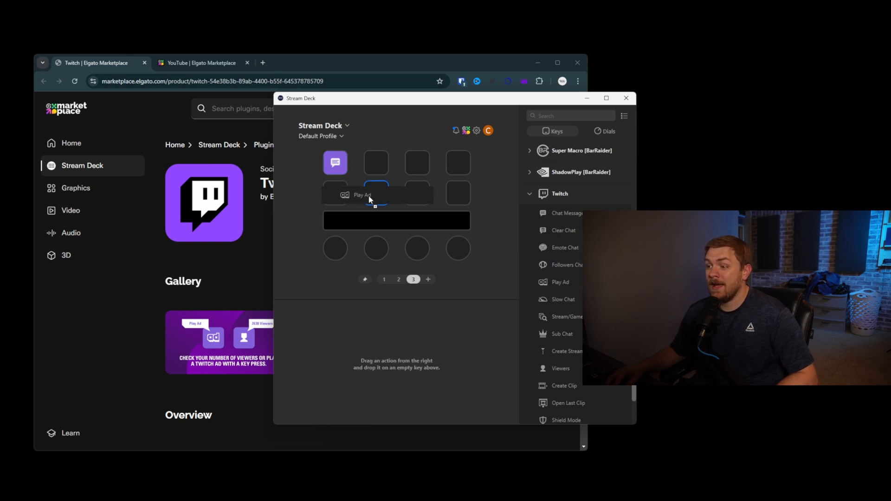
left_click_drag(369, 199, 335, 192)
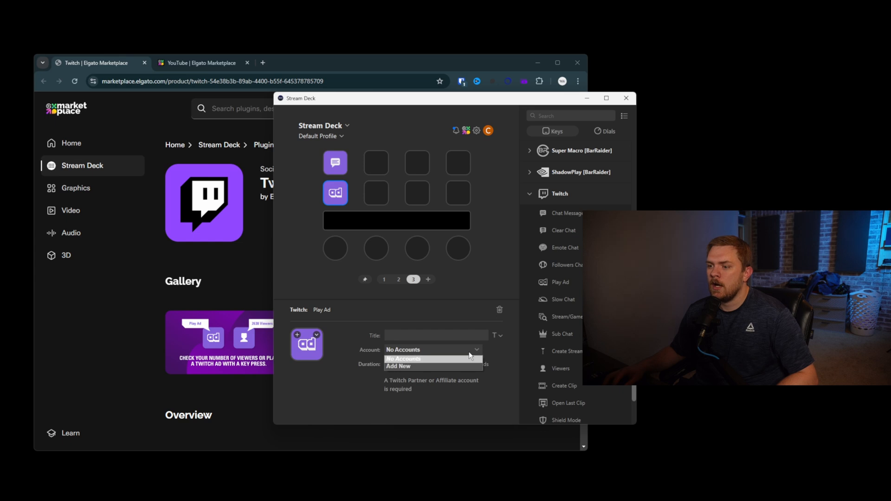
left_click(403, 358)
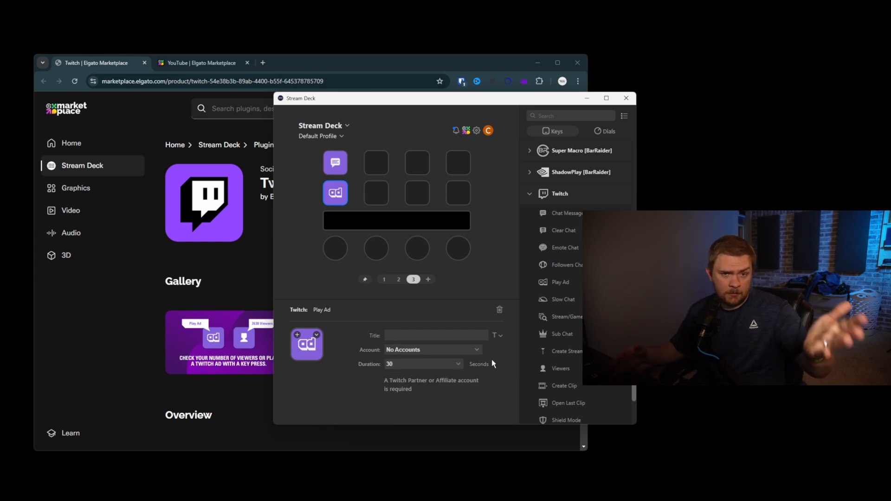
mouse_move(494, 186)
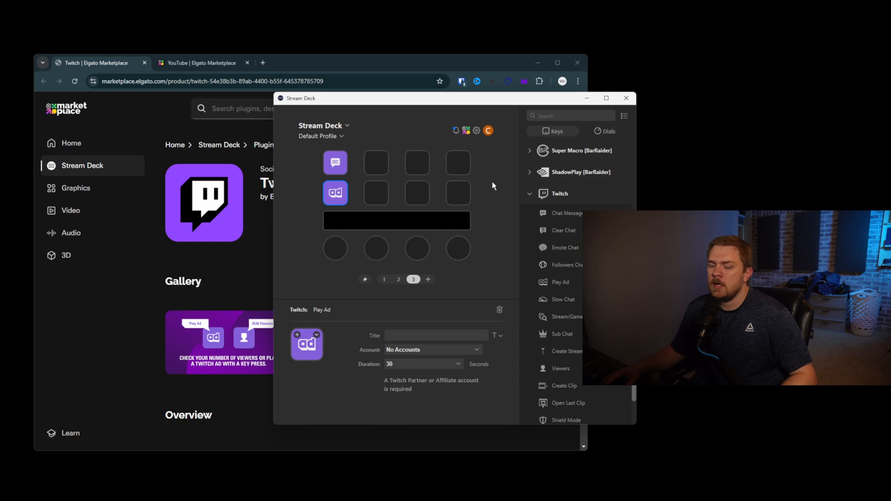
mouse_move(452, 265)
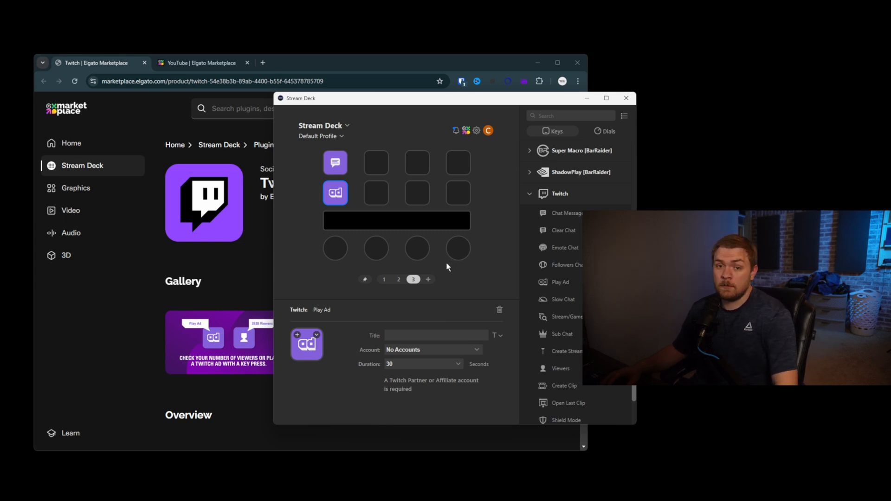
mouse_move(518, 283)
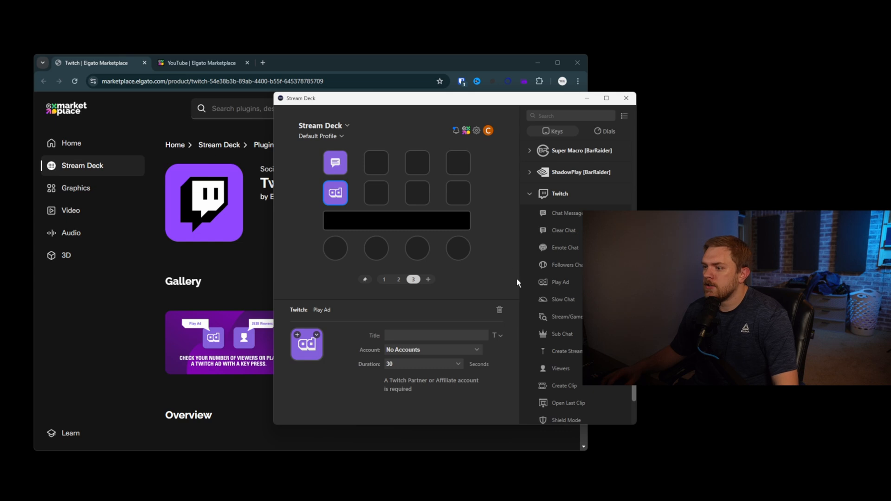
mouse_move(572, 308)
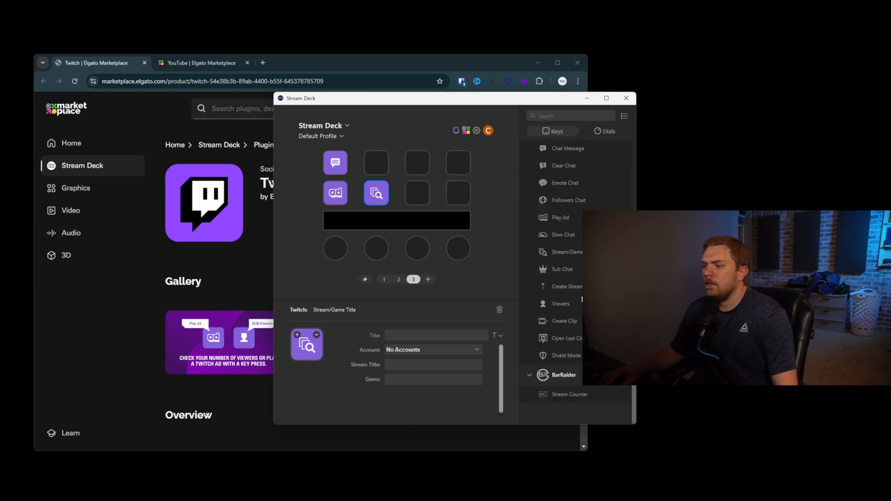
Remove the Stream/Game Title key and move Play Ad into the top row.
right_click(375, 193)
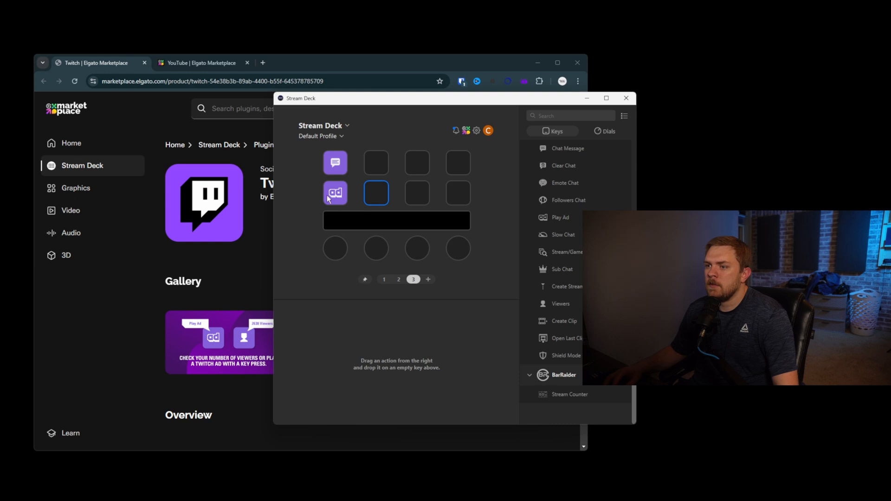
left_click_drag(335, 193, 376, 163)
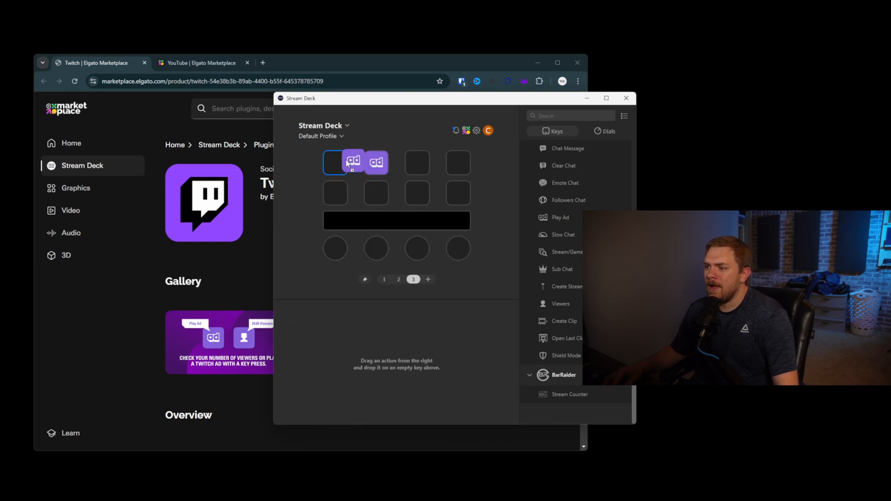
left_click(336, 163)
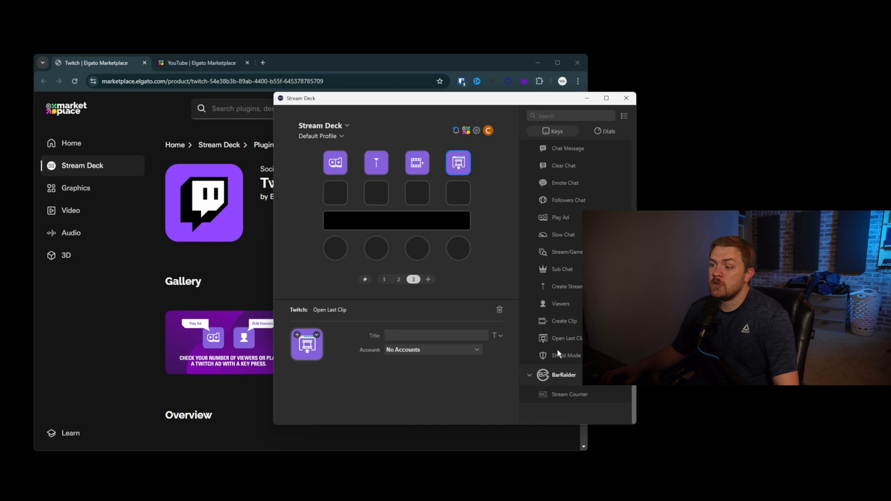
mouse_move(568, 200)
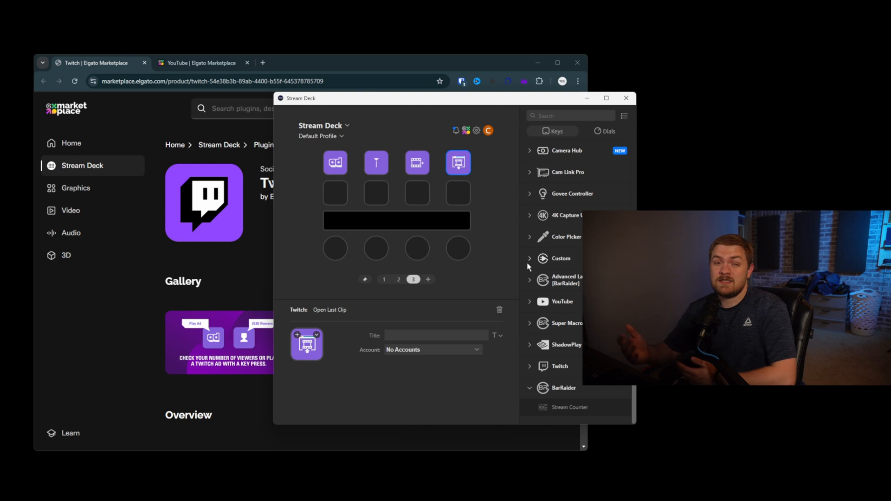
mouse_move(554, 249)
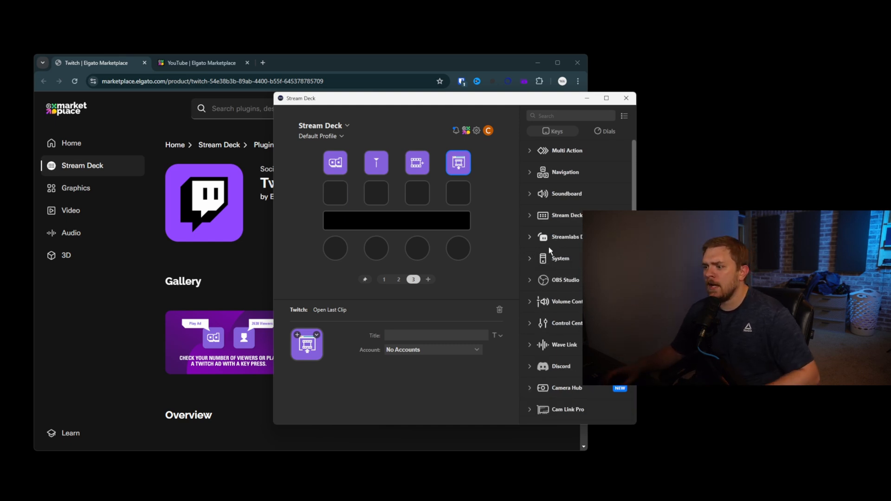
Expand YouTube actions and drop a Viewers key into row two.
scroll("down", 3)
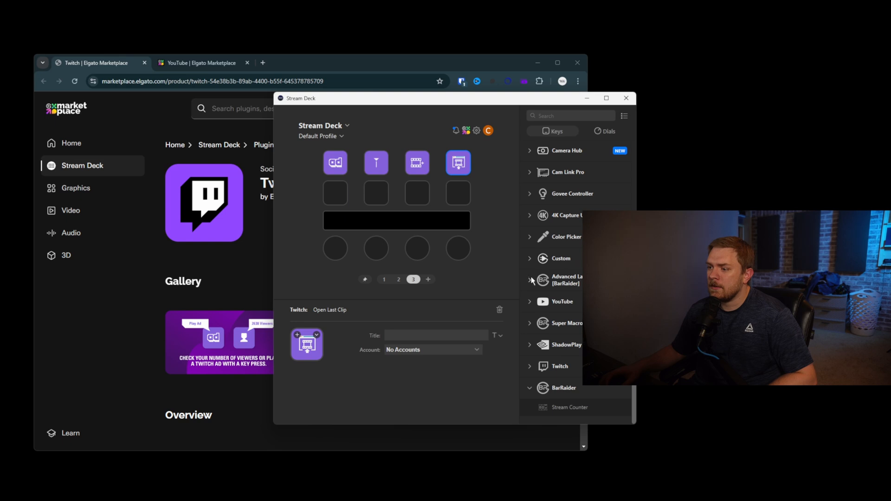
left_click(562, 302)
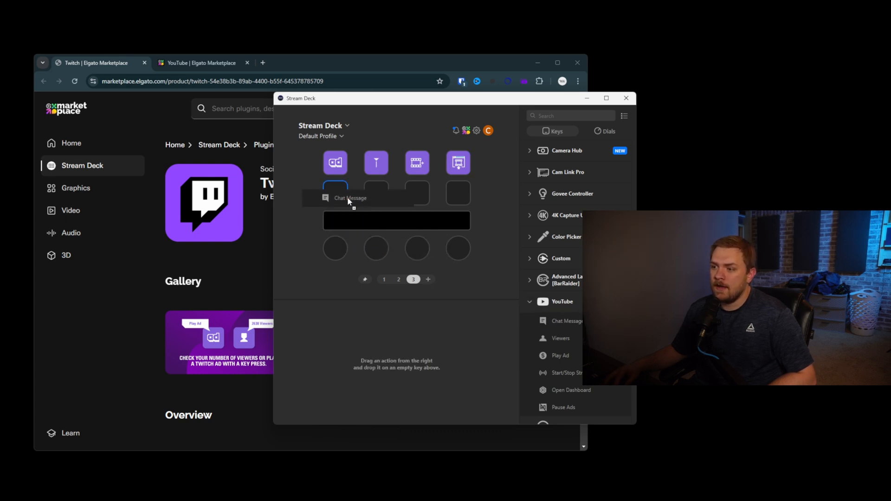
right_click(335, 193)
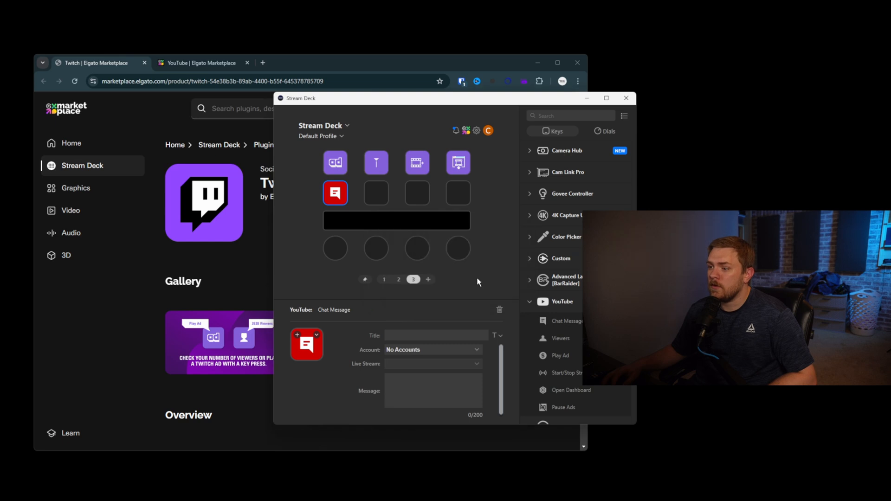
left_click(561, 338)
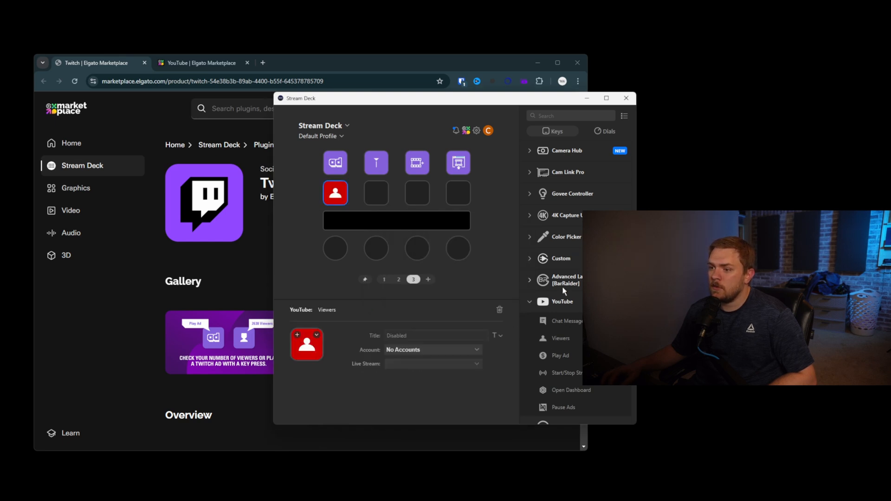
Delete the unwanted Viewers key from row two to make room for the YouTube set.
right_click(335, 194)
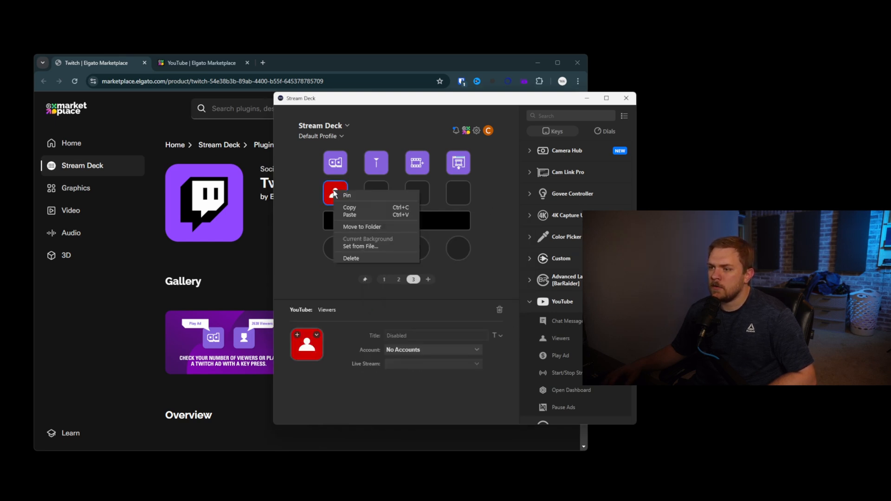
left_click(351, 258)
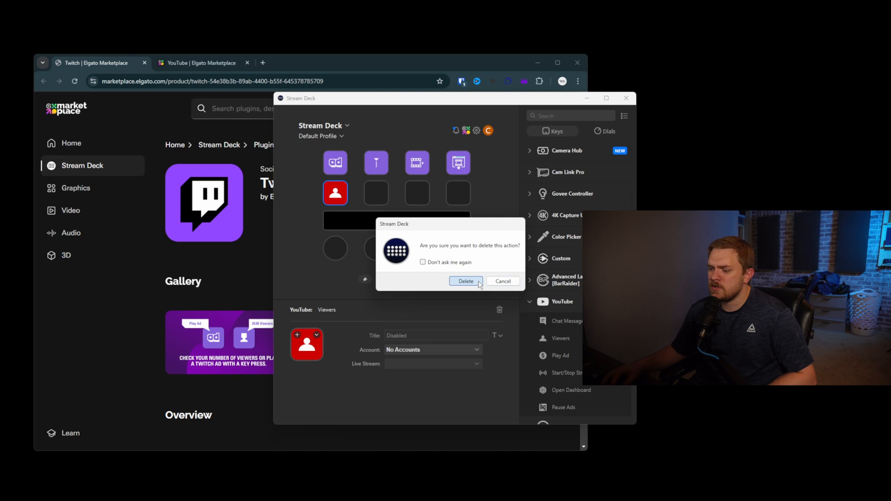
left_click(466, 282)
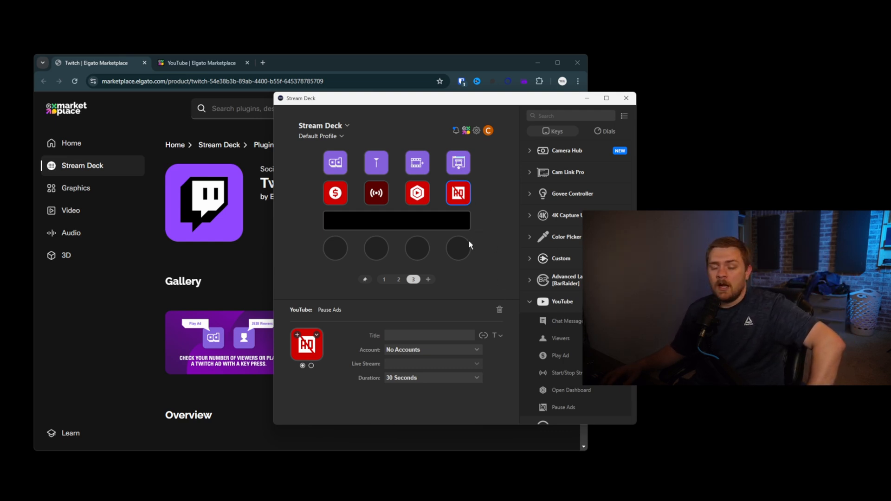
scroll("down", 3)
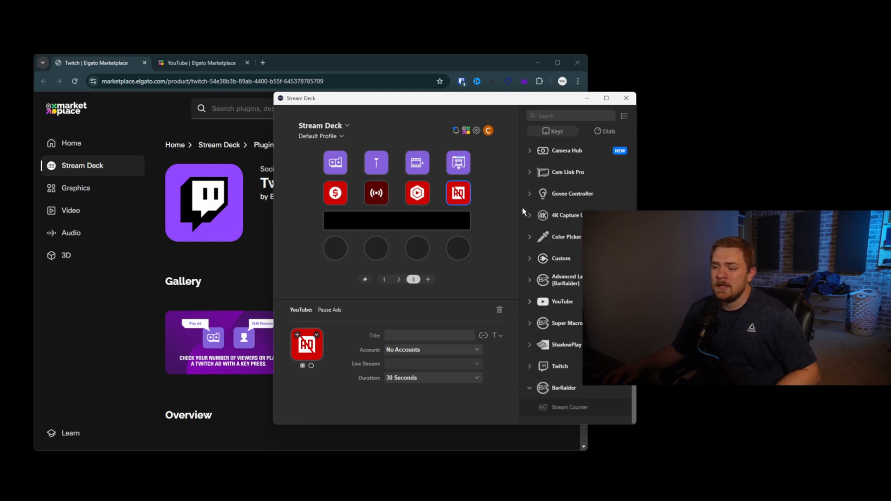
mouse_move(436, 184)
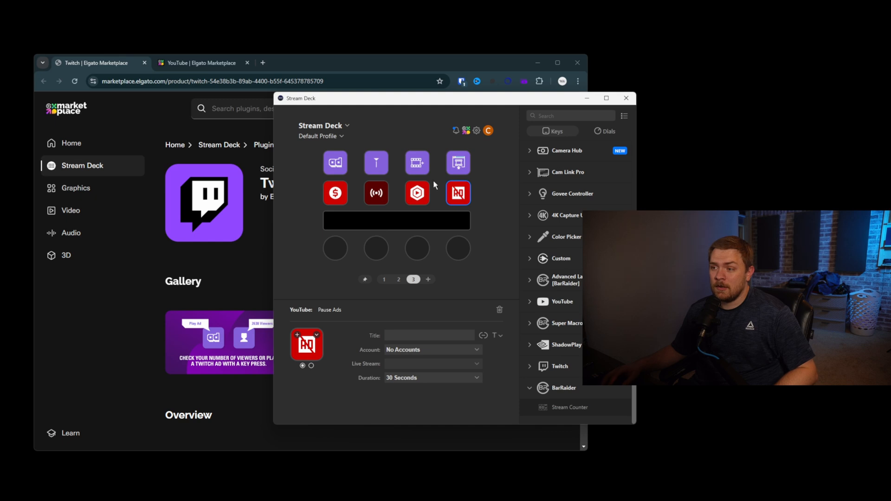
mouse_move(478, 198)
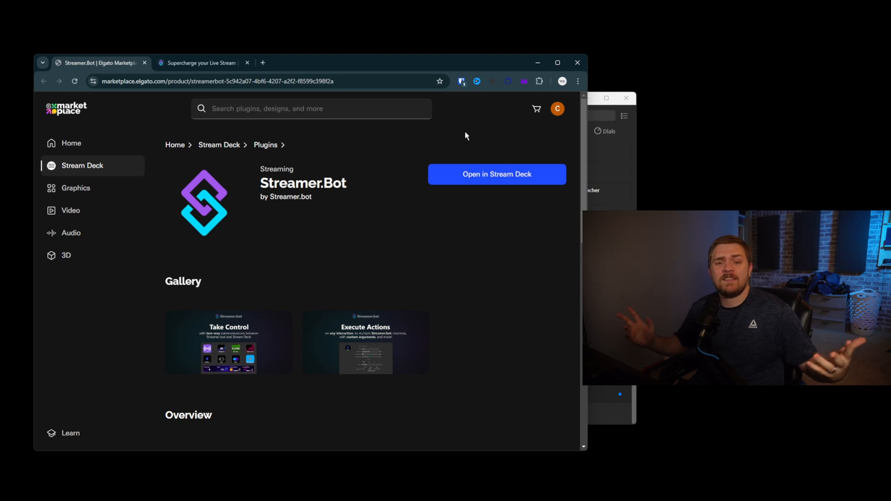
mouse_move(439, 135)
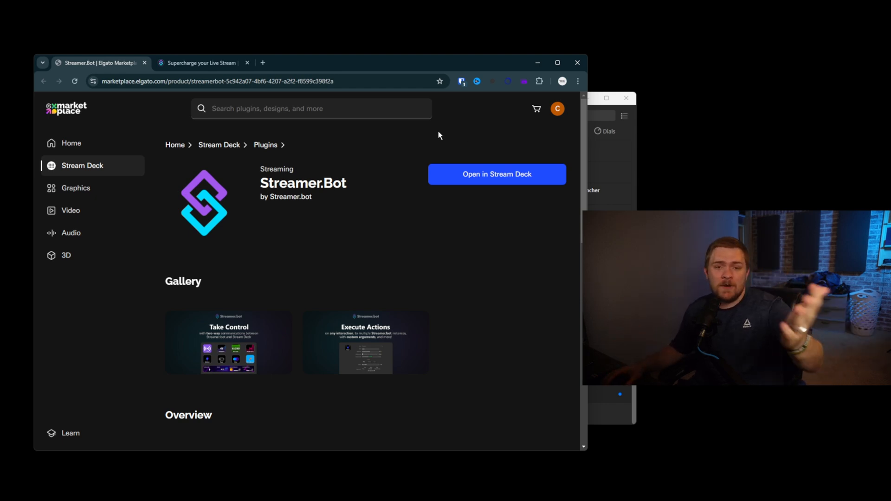
mouse_move(266, 218)
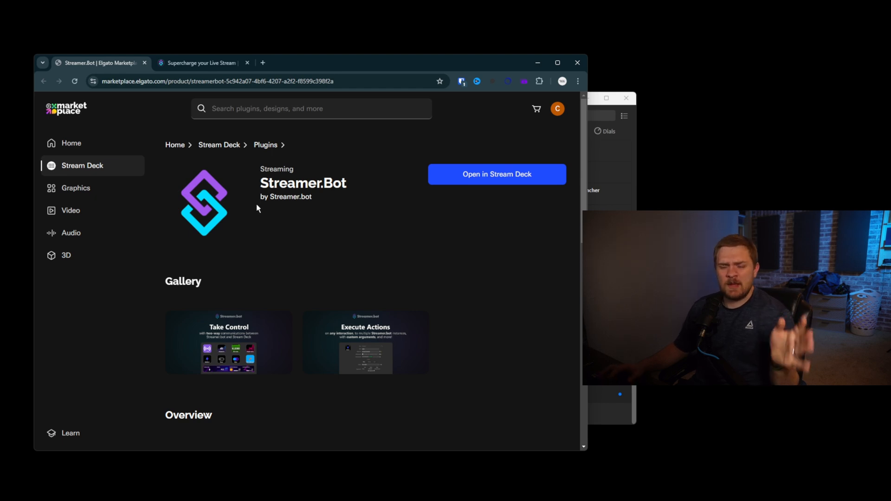
Follow the link from the Streamer.Bot plugin page to the streamer.bot website.
left_click(201, 63)
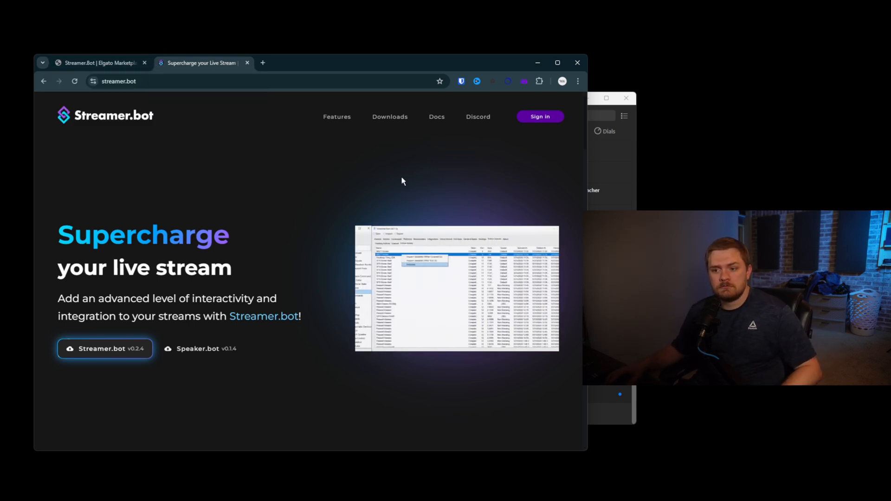
mouse_move(201, 355)
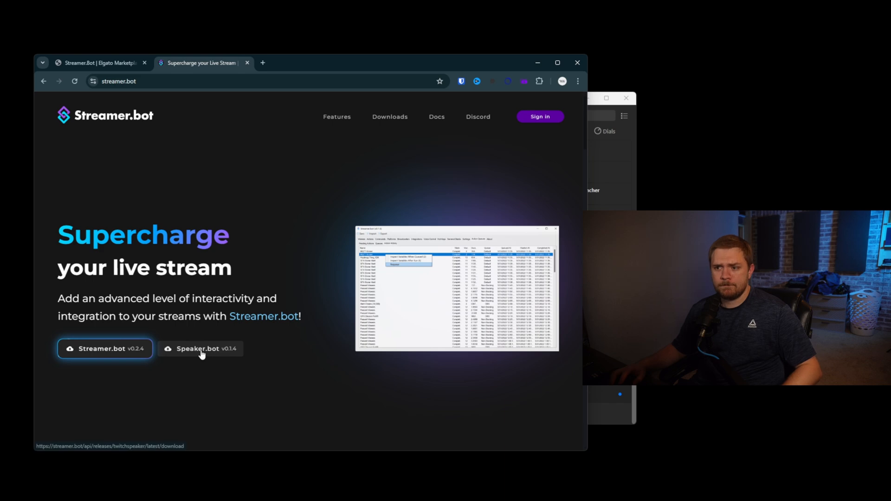
Scroll the streamer.bot homepage past Features and Integrations down to the Plugins section.
scroll("down", 3)
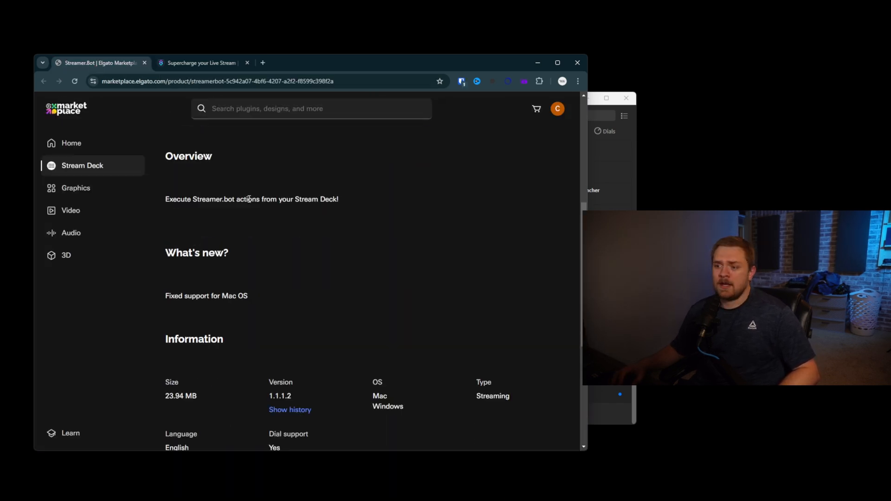
left_click(202, 64)
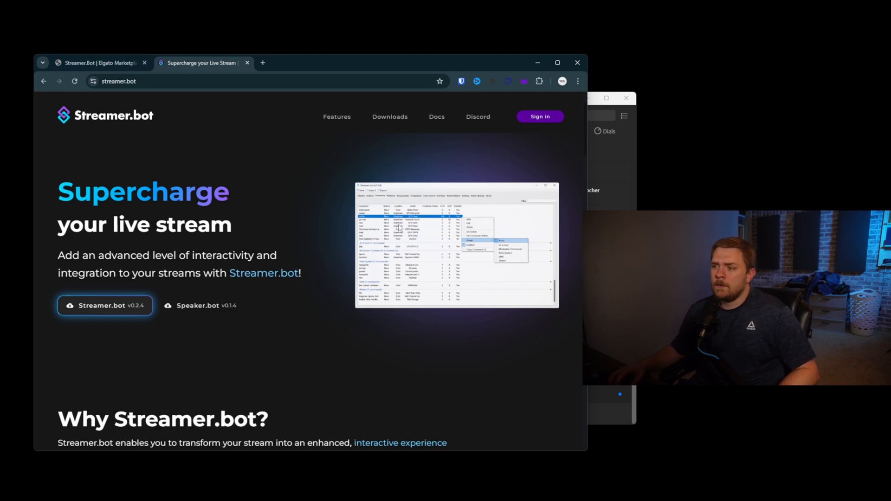
scroll("down", 3)
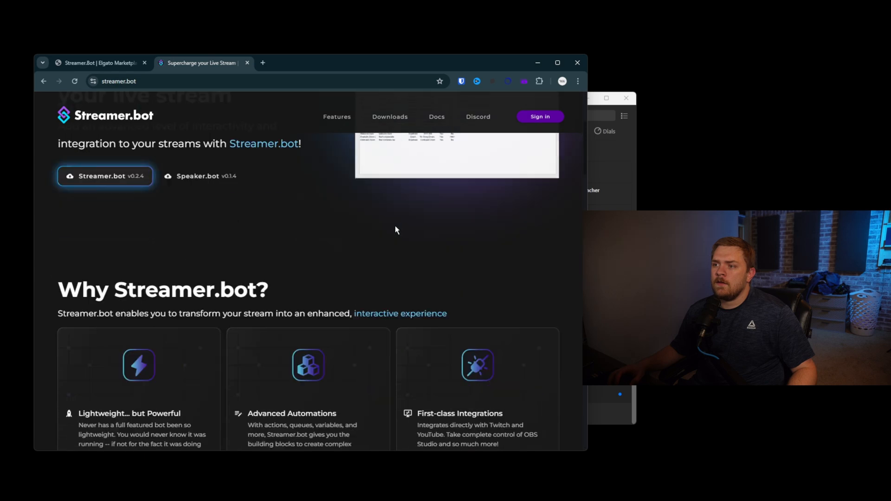
scroll("down", 3)
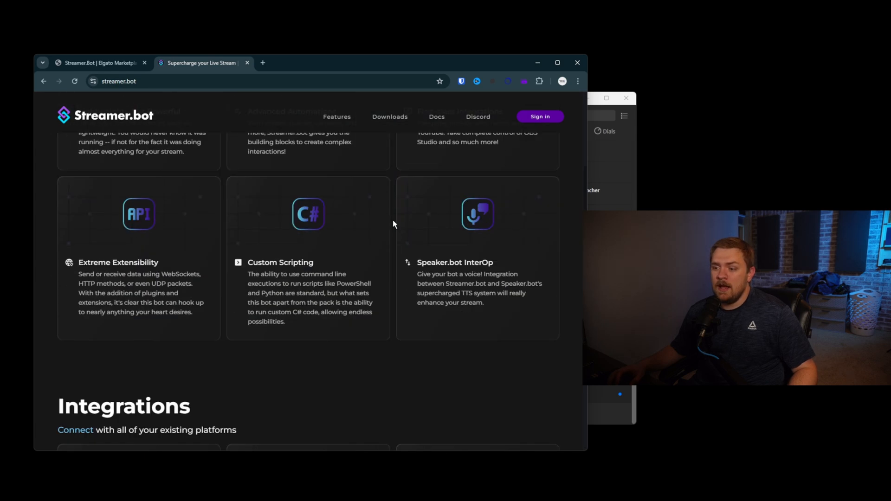
scroll("down", 3)
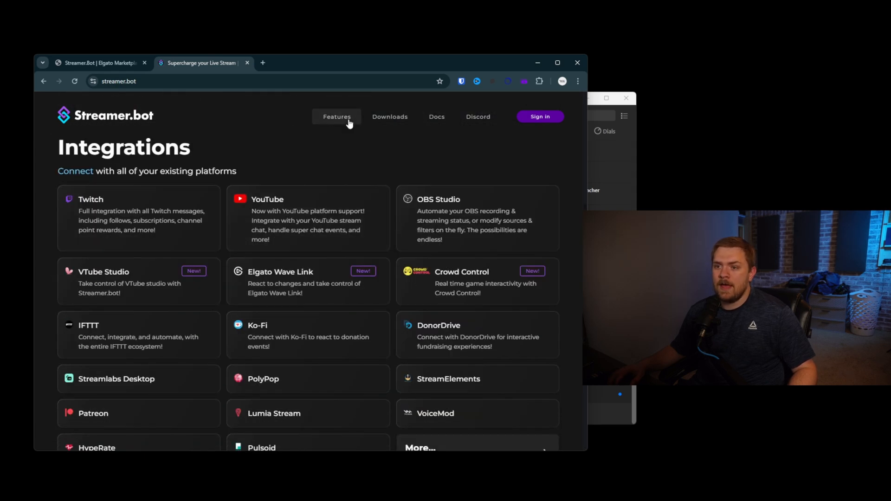
scroll("down", 3)
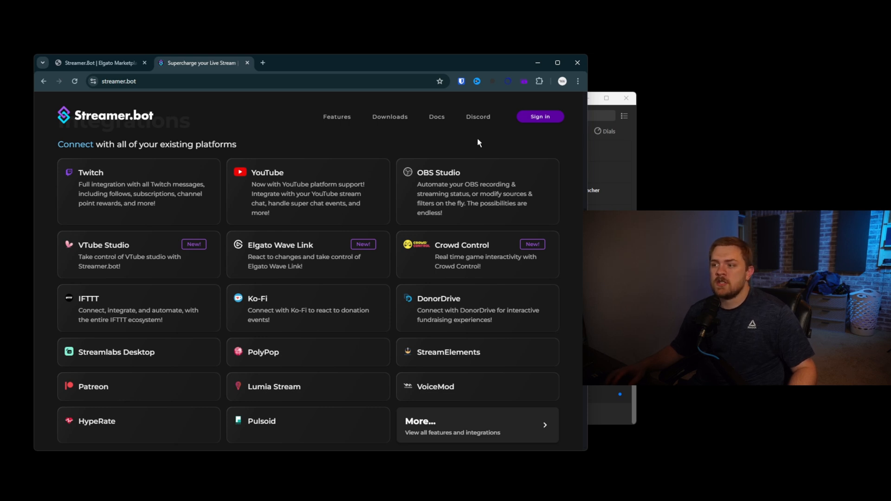
scroll("down", 3)
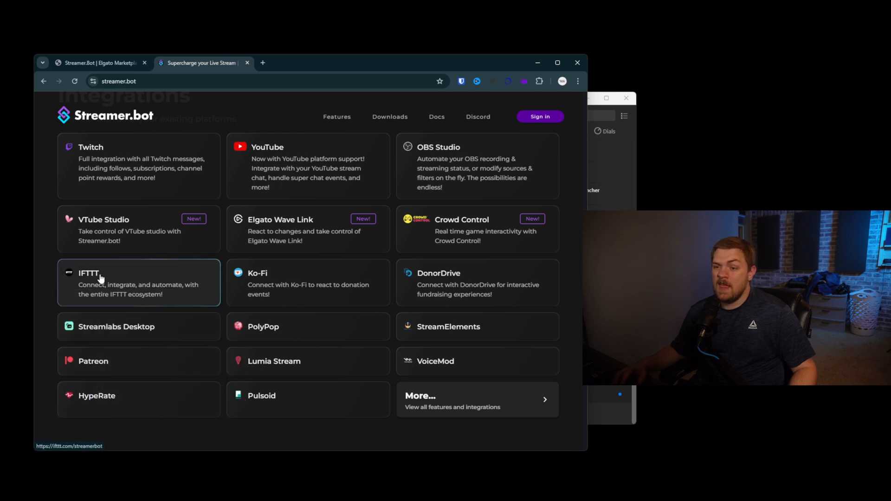
mouse_move(147, 234)
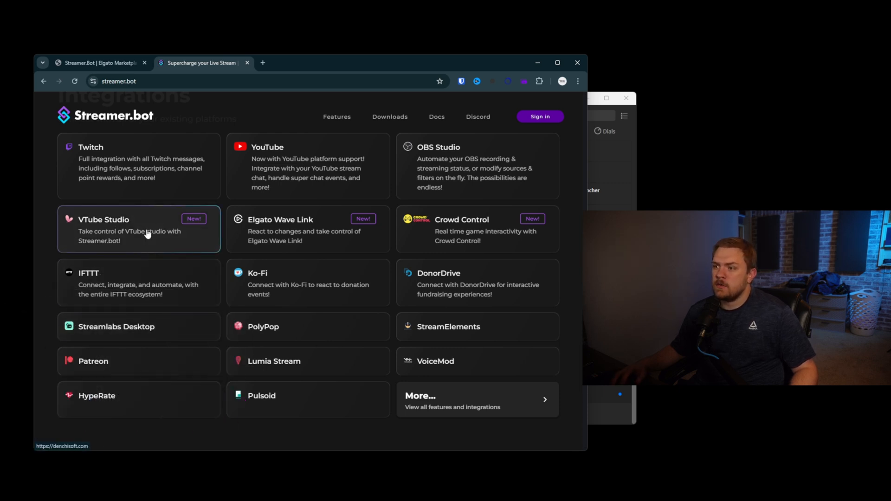
mouse_move(325, 256)
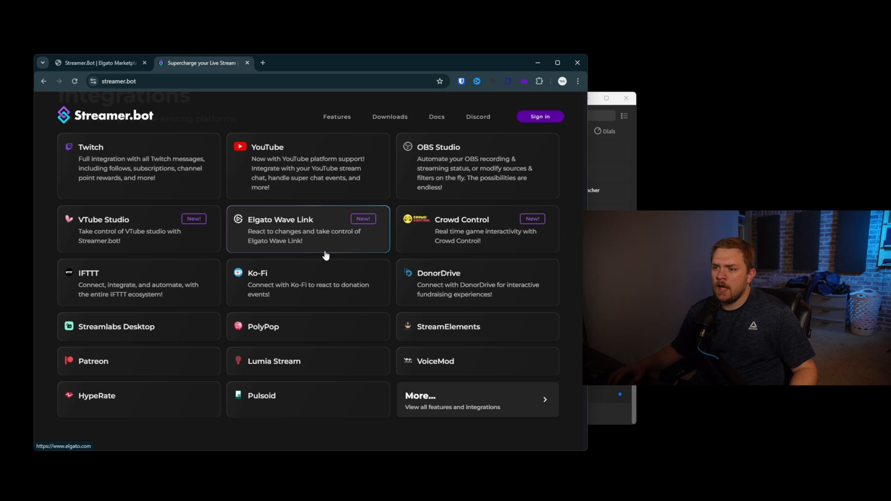
scroll("down", 3)
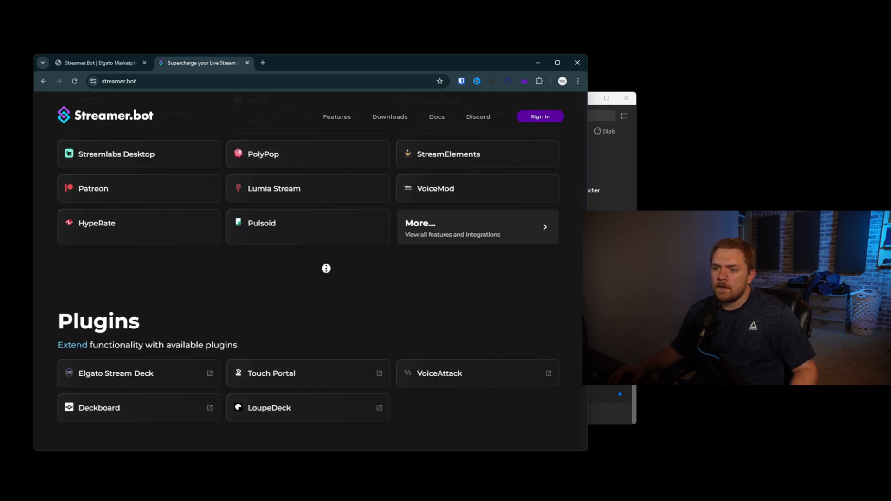
Read through Streamer.bot's Support section and expand Show More to see all user testimonials.
scroll("down", 3)
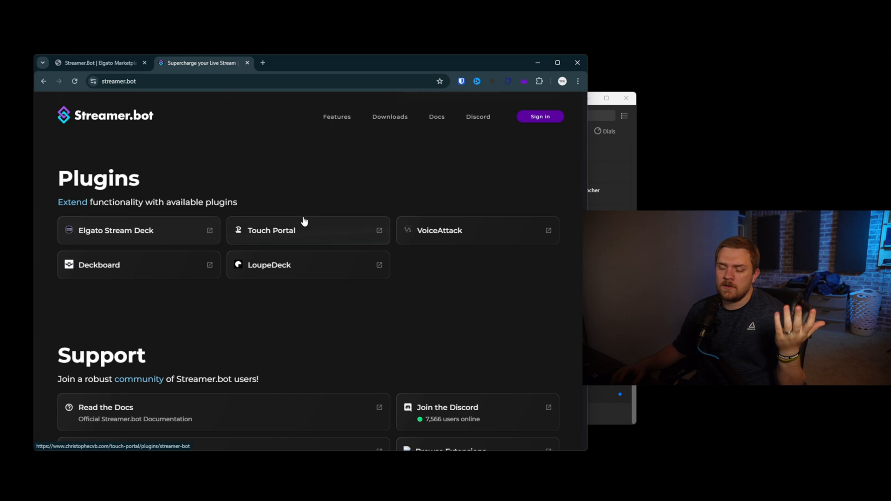
mouse_move(296, 230)
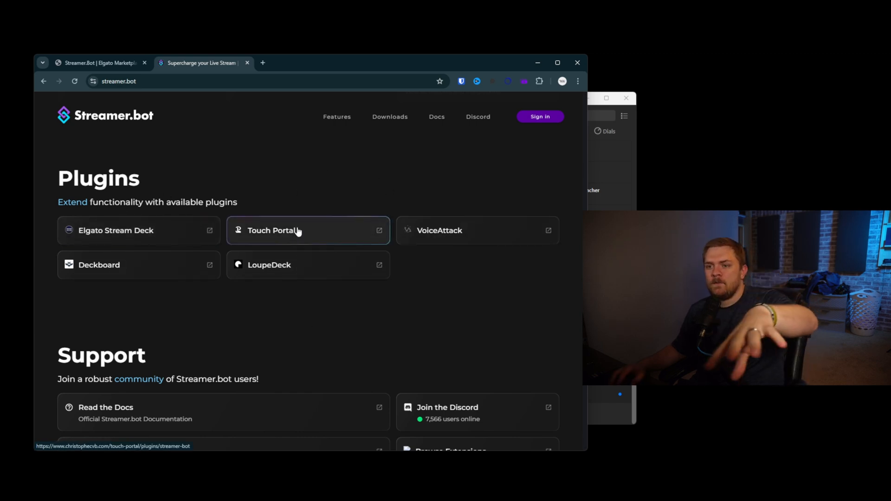
scroll("down", 3)
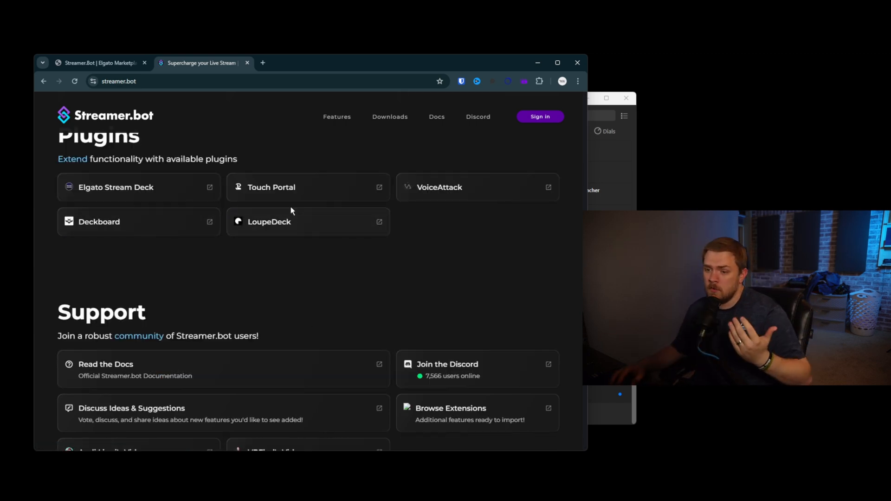
scroll("down", 3)
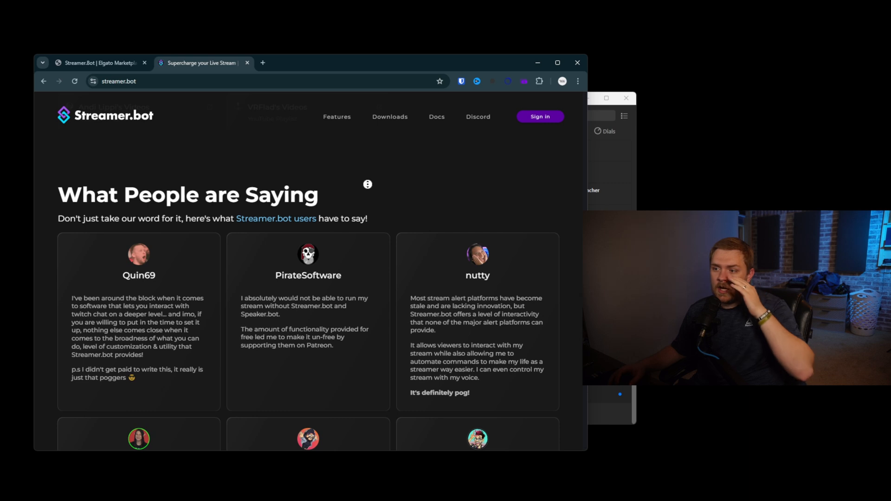
scroll("down", 3)
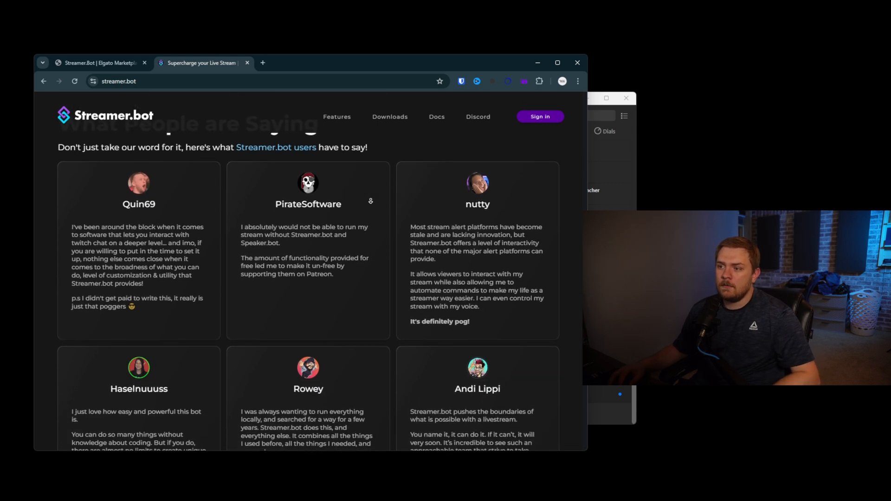
scroll("down", 3)
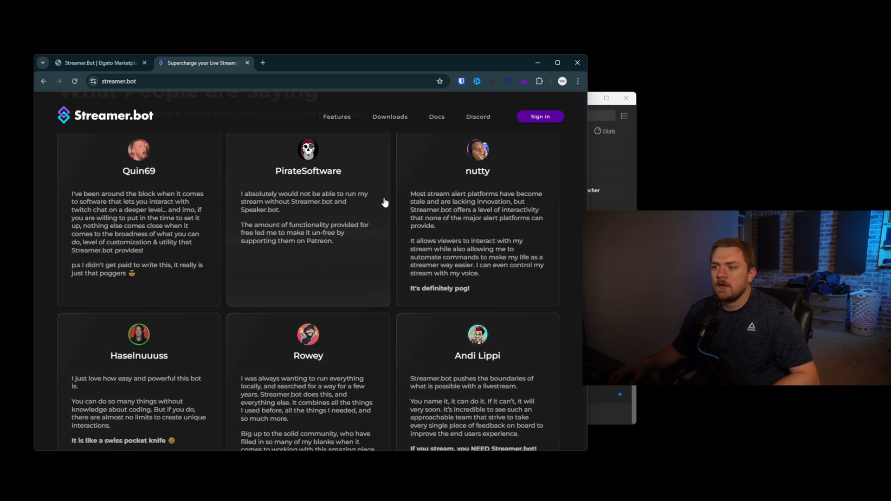
mouse_move(305, 177)
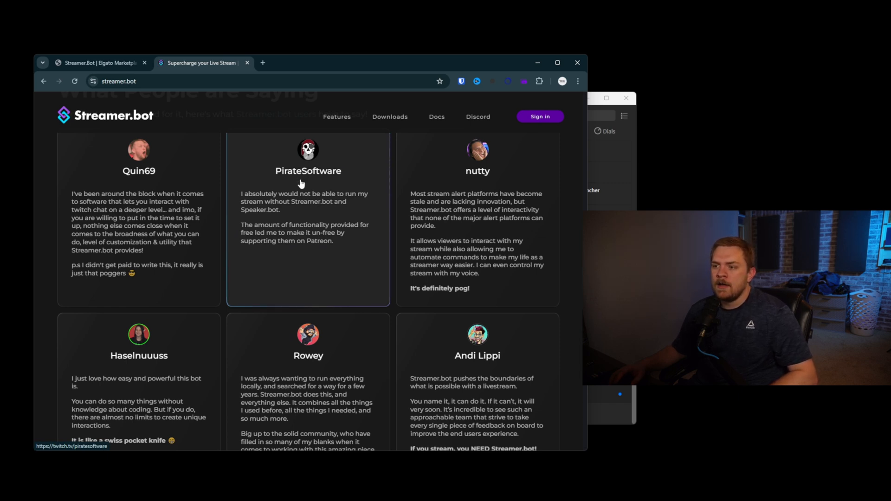
mouse_move(259, 201)
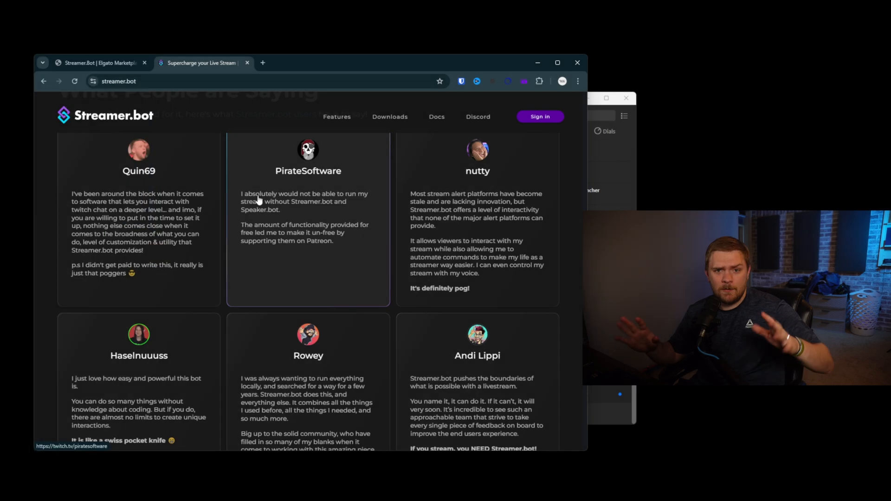
mouse_move(464, 217)
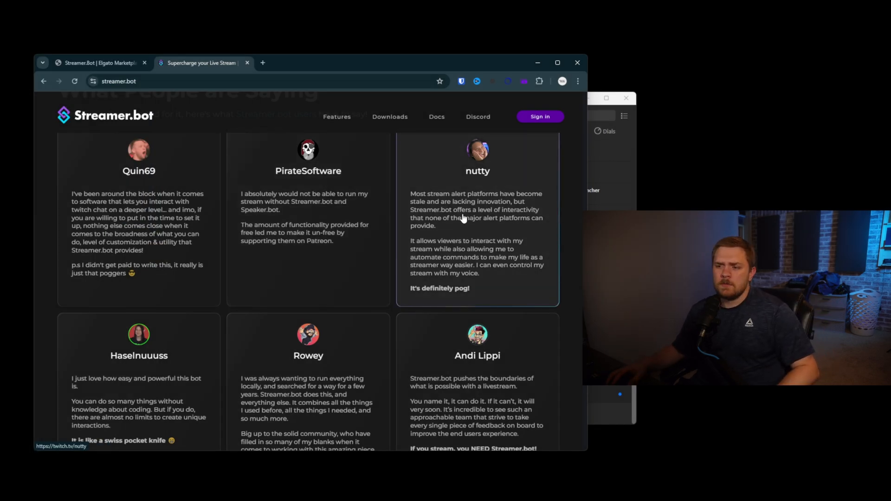
scroll("down", 3)
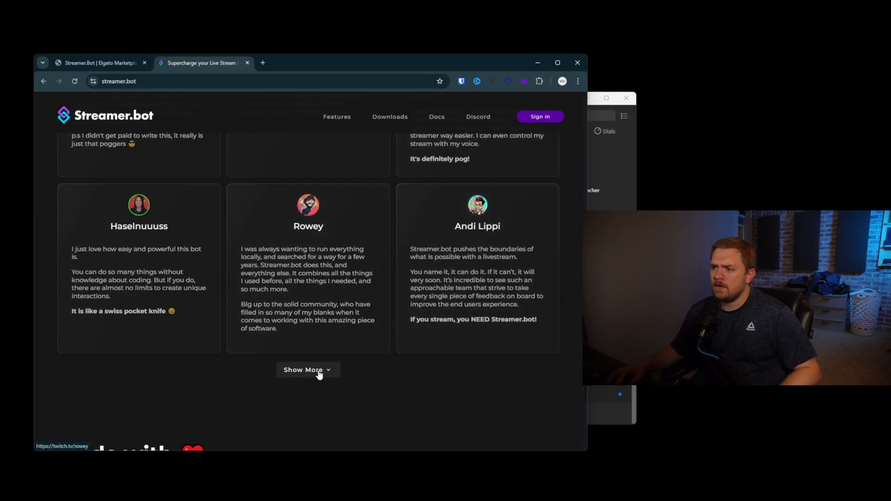
left_click(307, 370)
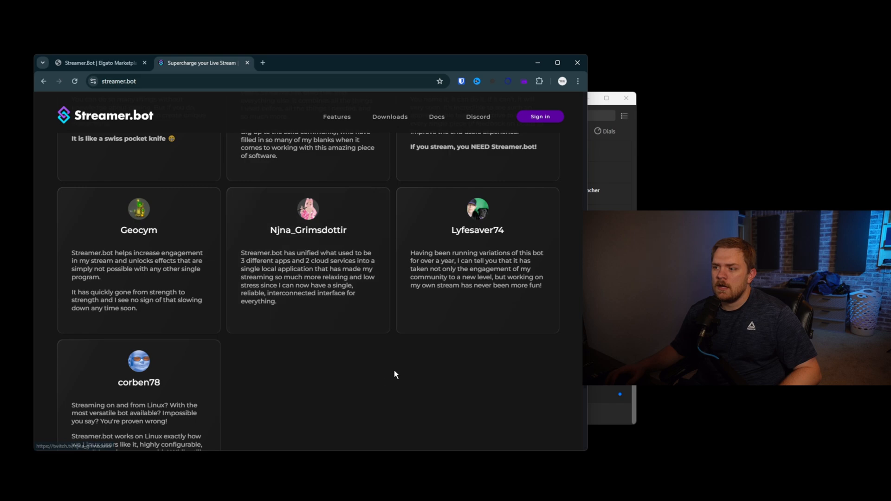
scroll("down", 3)
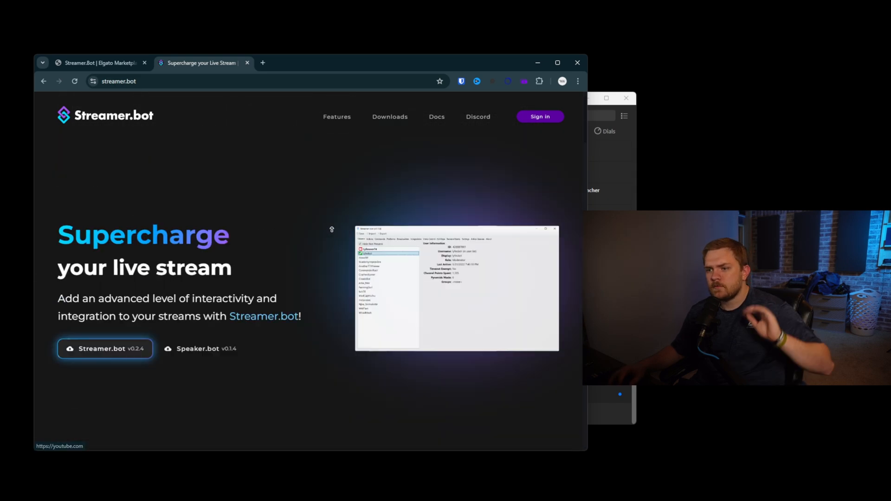
mouse_move(229, 125)
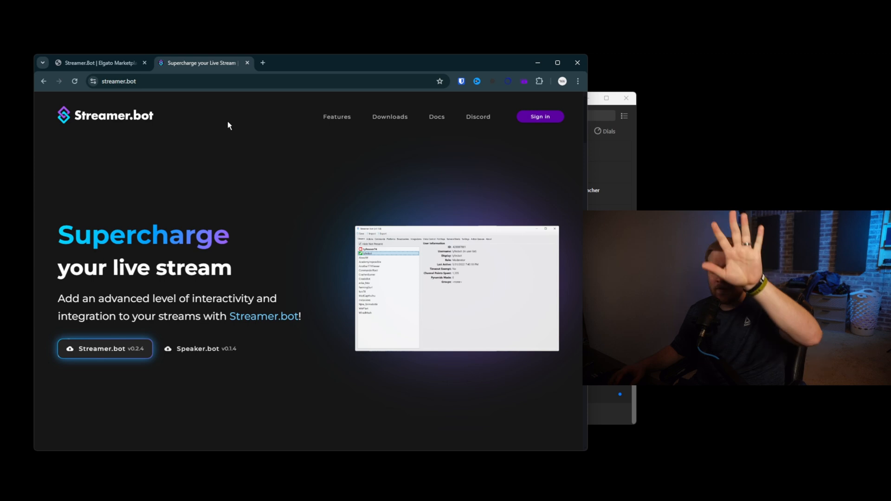
mouse_move(424, 210)
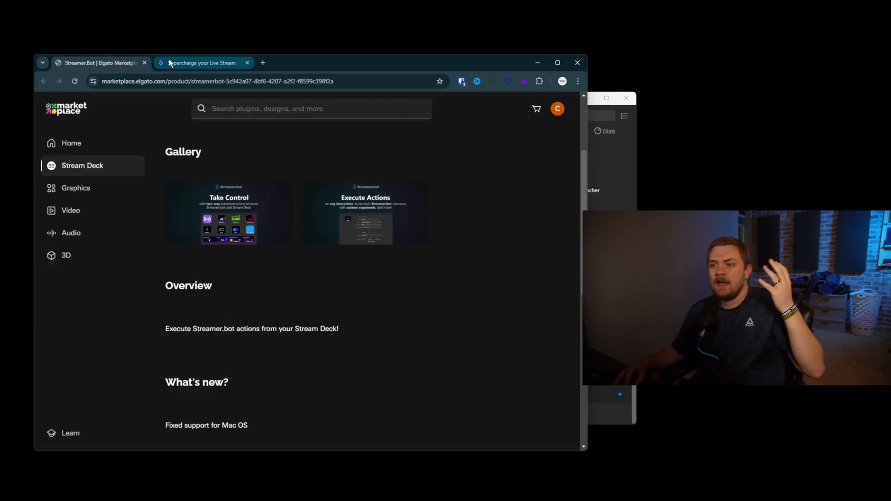
Switch back to the Streamer.bot tab to bring Stream Deck's plugin actions into view.
left_click(201, 63)
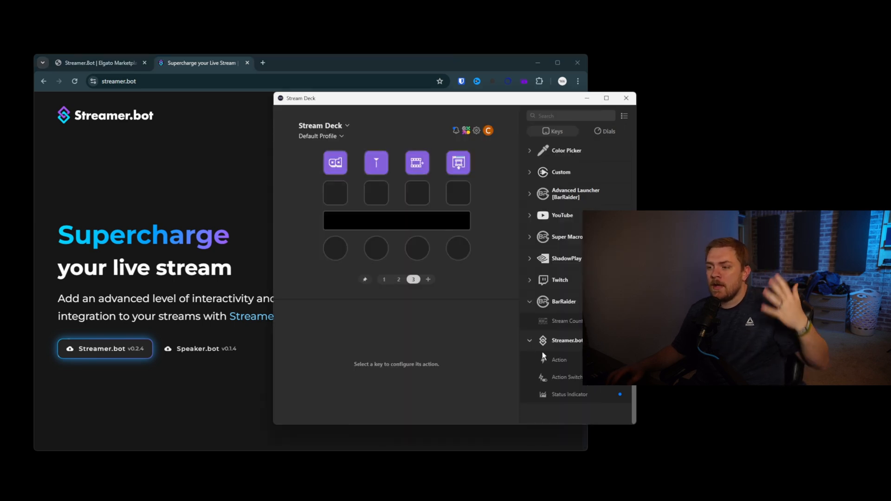
Place Streamer.bot Action, Action Switch and Status Indicator keys on the second row.
left_click(335, 193)
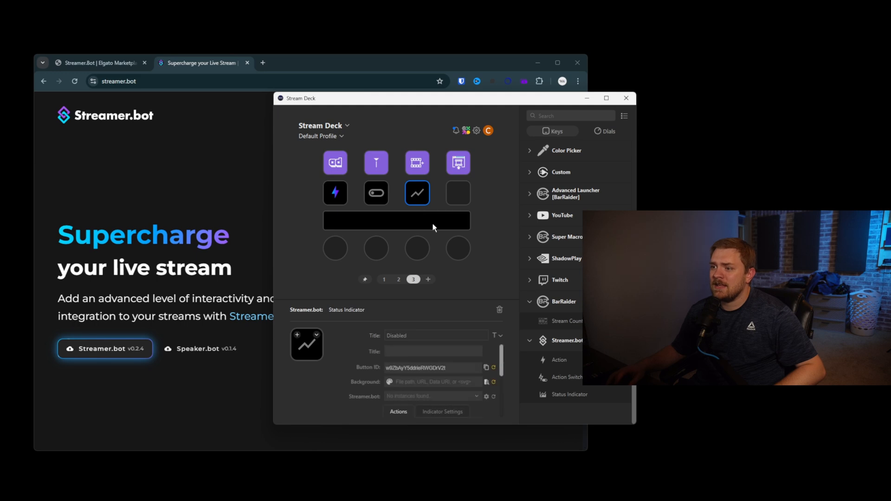
mouse_move(423, 190)
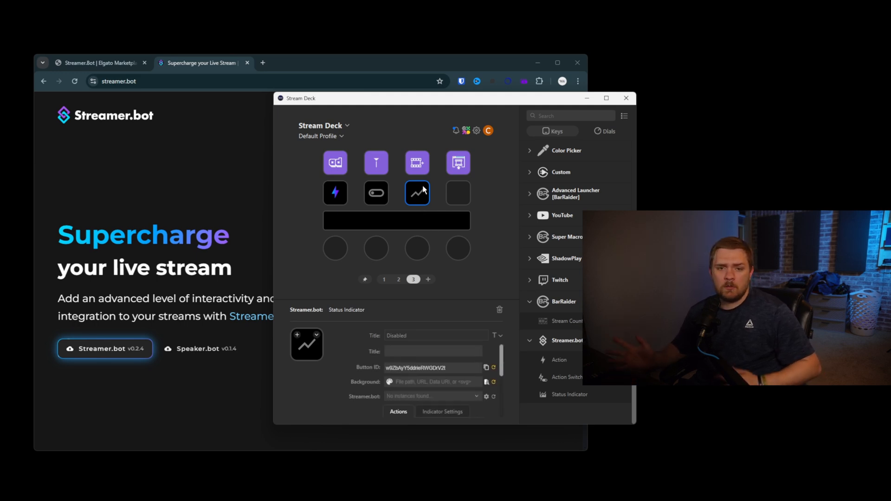
mouse_move(379, 121)
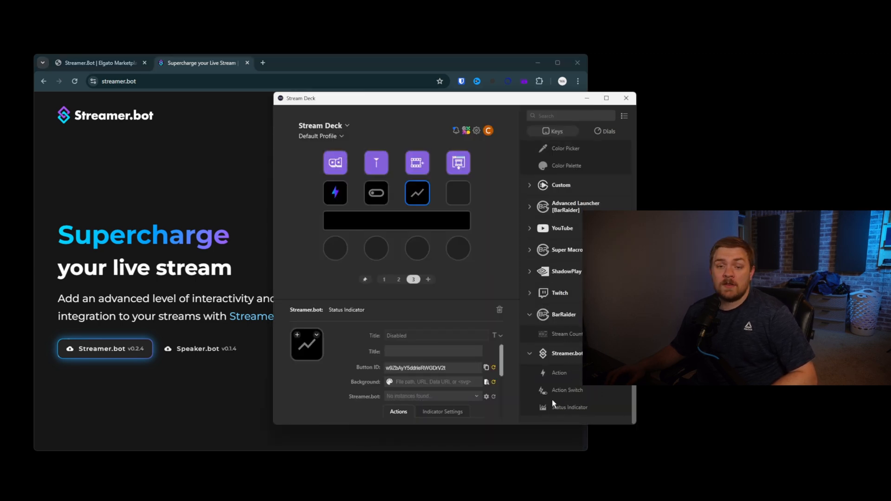
mouse_move(554, 403)
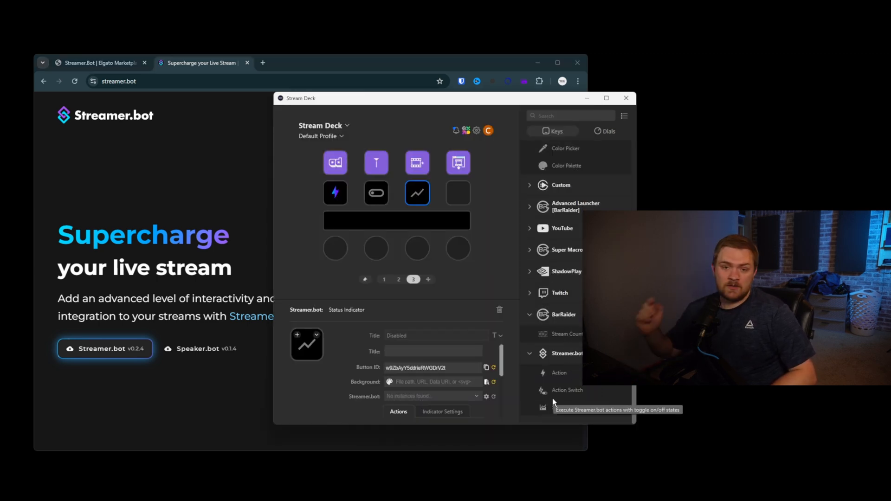